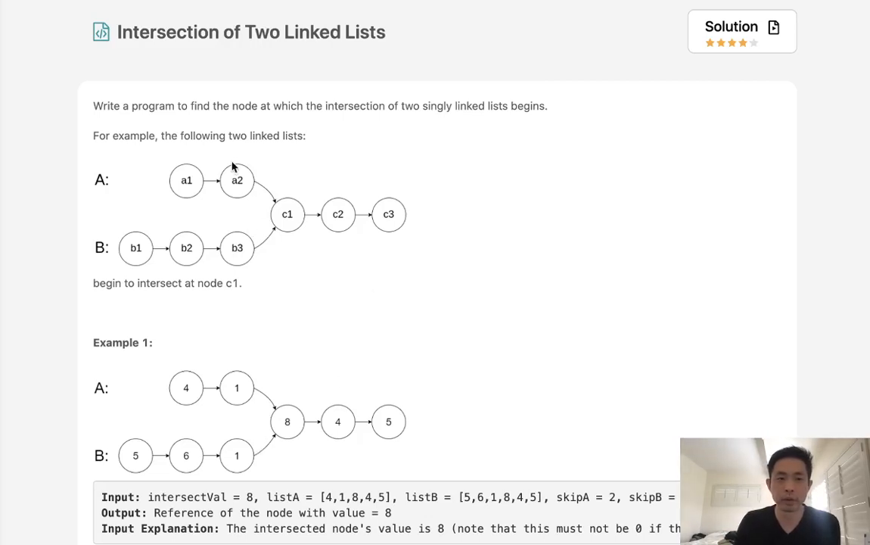
{"action": "mouse_move", "coordinate": [275, 39]}
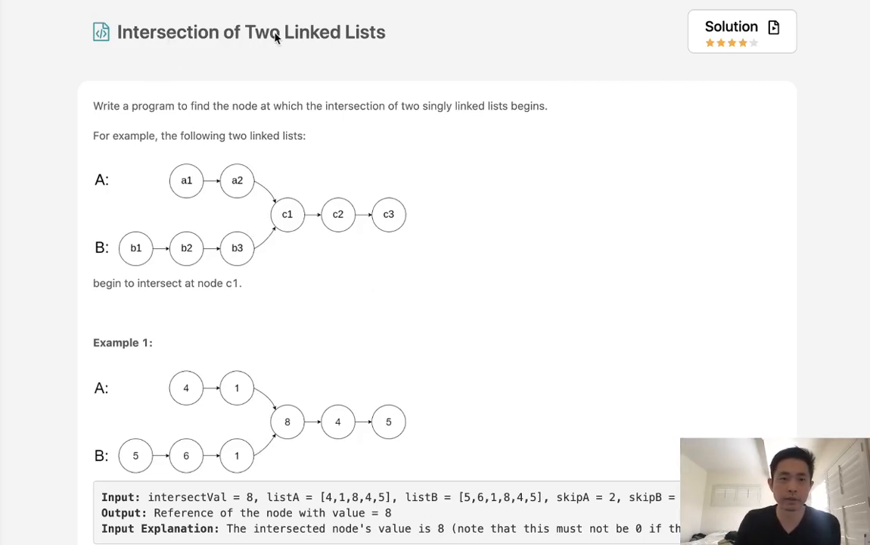
{"action": "mouse_move", "coordinate": [212, 121]}
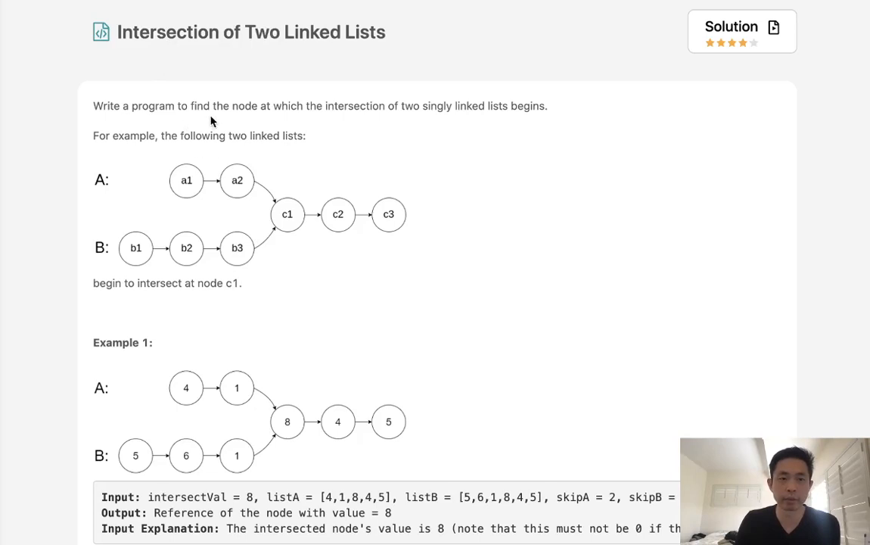
{"action": "mouse_move", "coordinate": [427, 118]}
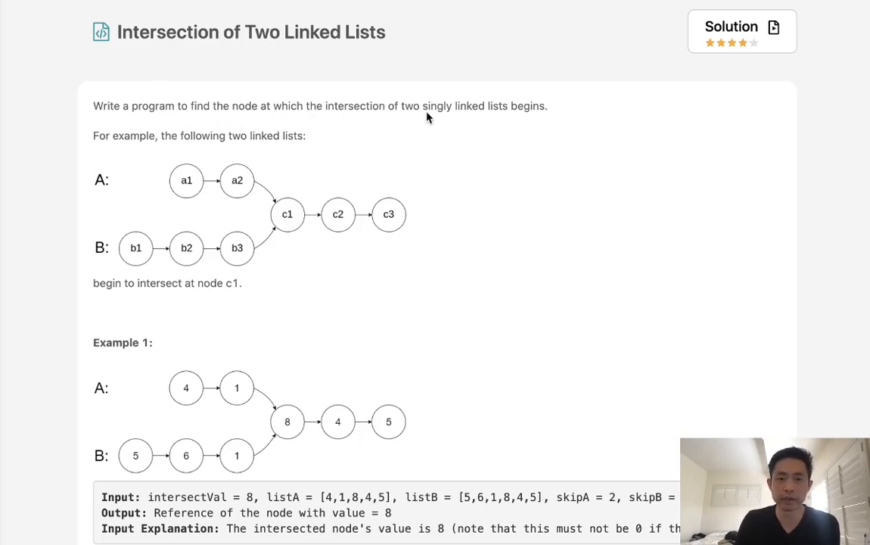
{"action": "mouse_move", "coordinate": [369, 149]}
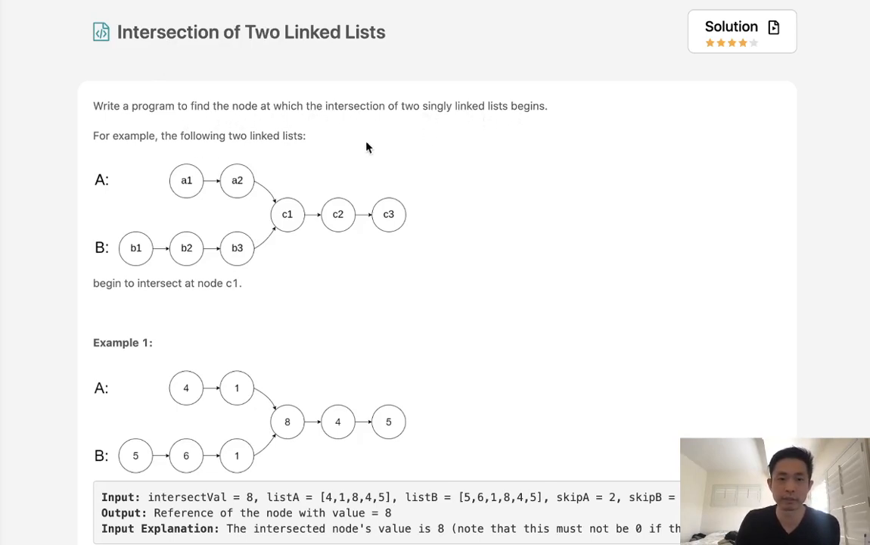
{"action": "mouse_move", "coordinate": [245, 260]}
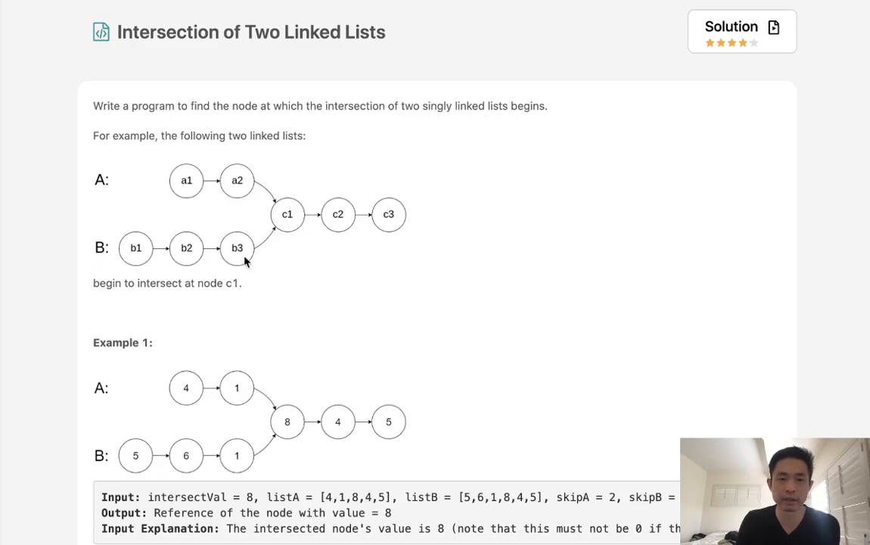
{"action": "mouse_move", "coordinate": [287, 223]}
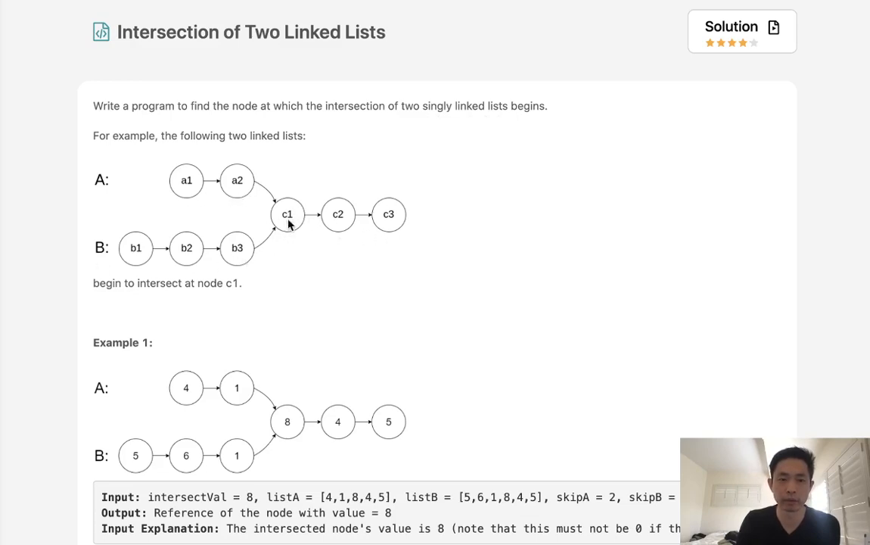
{"action": "mouse_move", "coordinate": [294, 295]}
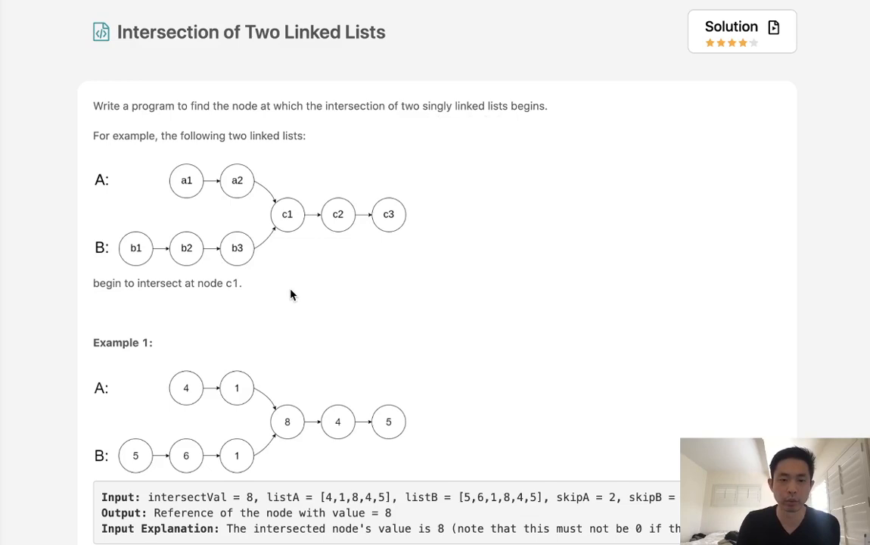
Scroll through Examples 1–3 down to the Notes section and the Python3 editor
{"action": "scroll", "scroll_direction": "down", "scroll_amount": 3}
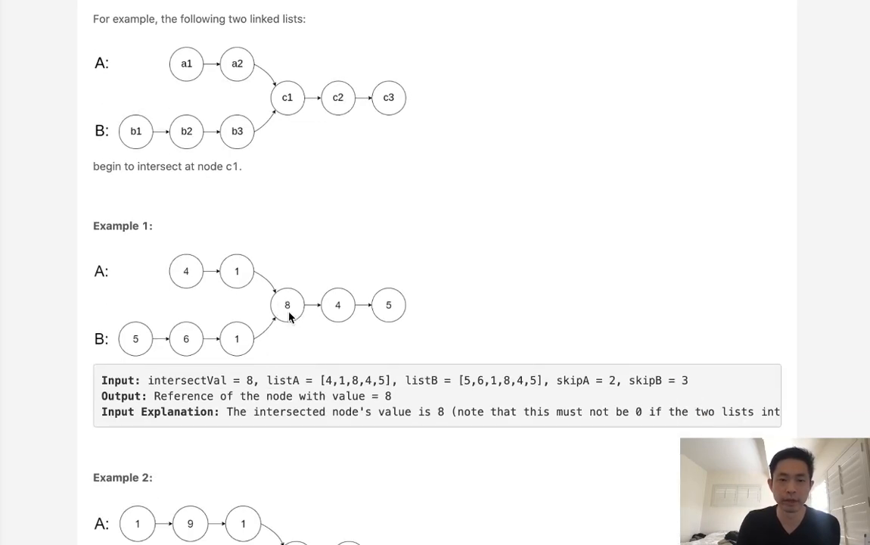
{"action": "scroll", "scroll_direction": "down", "scroll_amount": 3}
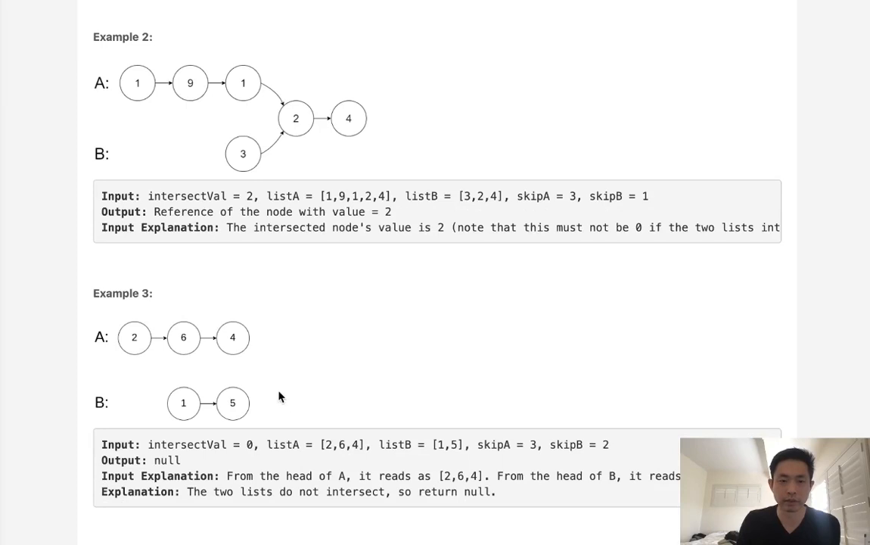
{"action": "scroll", "scroll_direction": "down", "scroll_amount": 3}
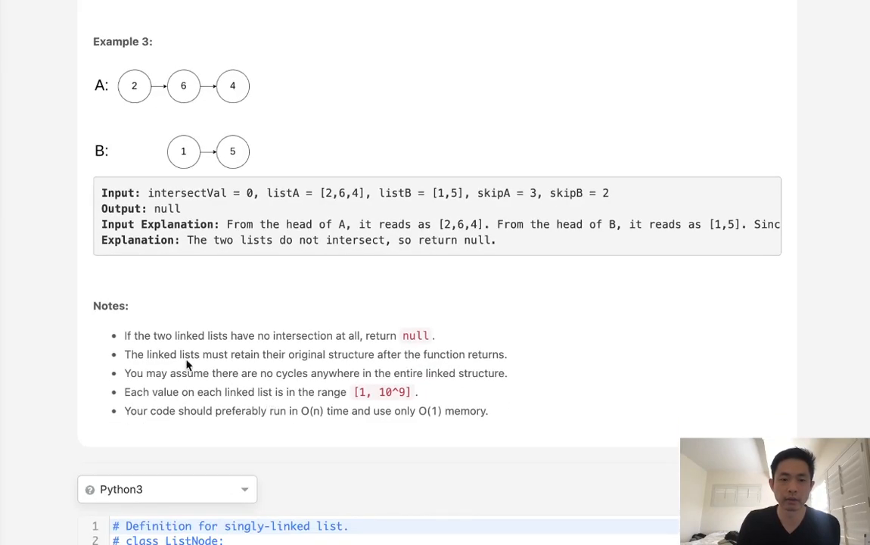
{"action": "mouse_move", "coordinate": [257, 399]}
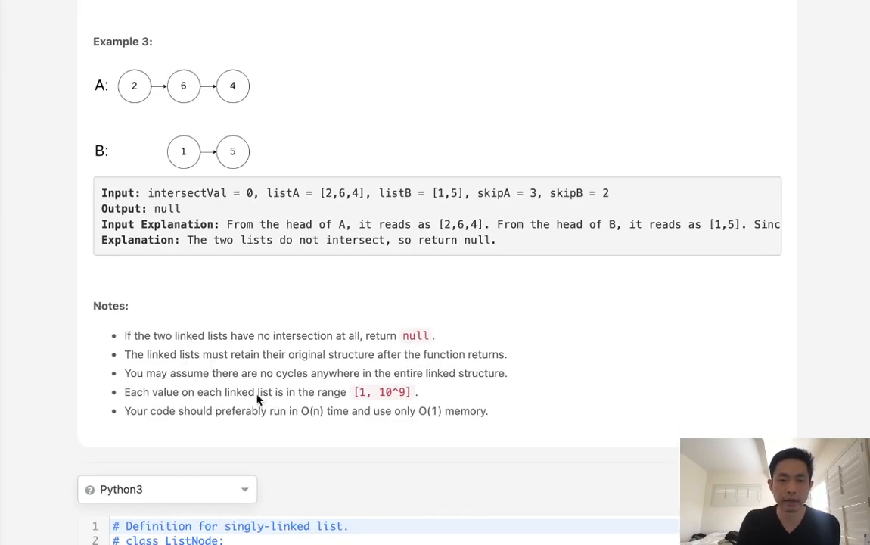
{"action": "mouse_move", "coordinate": [136, 414]}
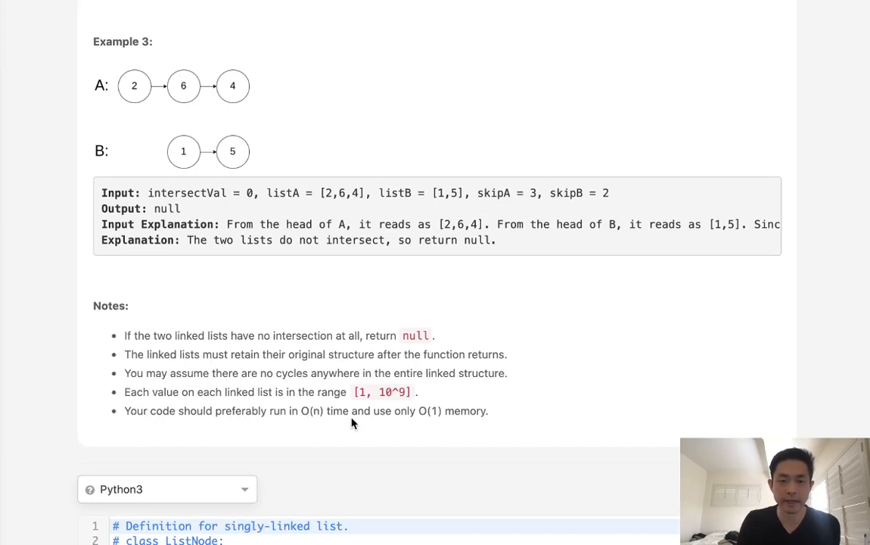
{"action": "mouse_move", "coordinate": [515, 424]}
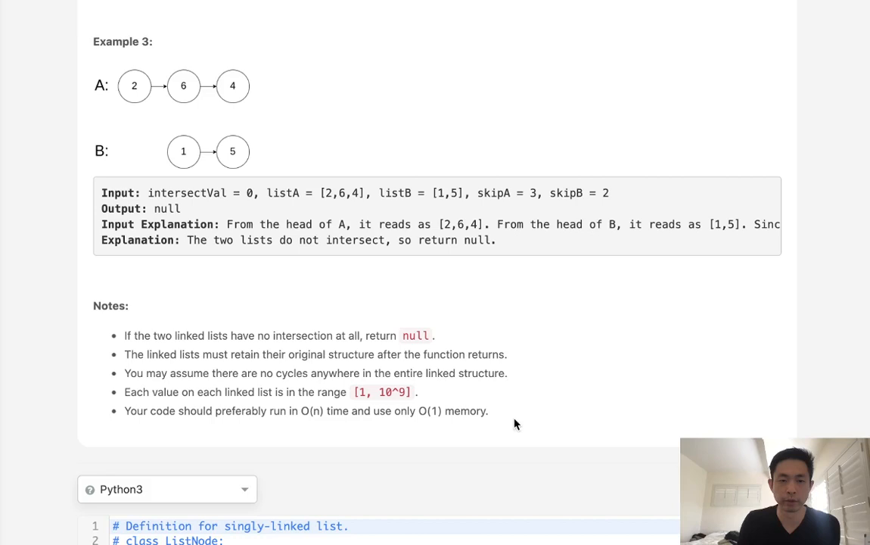
{"action": "mouse_move", "coordinate": [200, 100]}
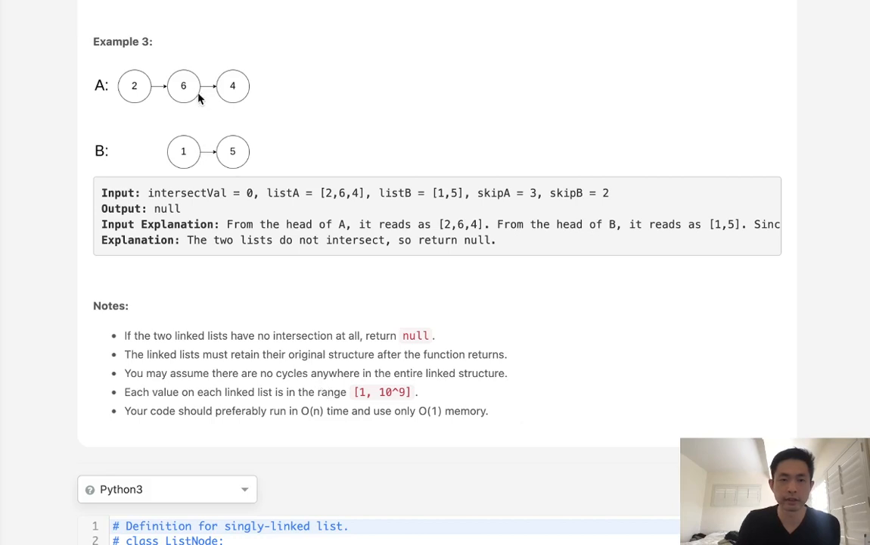
{"action": "mouse_move", "coordinate": [275, 192]}
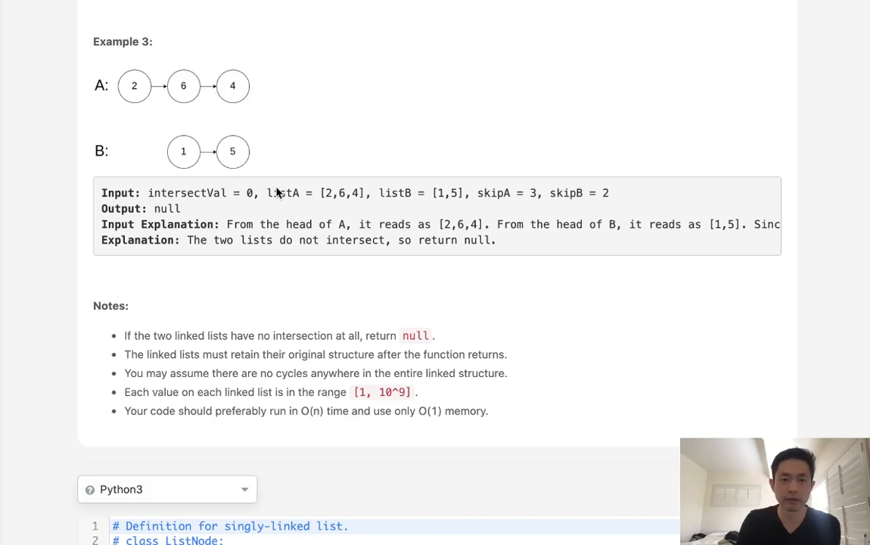
{"action": "scroll", "scroll_direction": "up", "scroll_amount": 3}
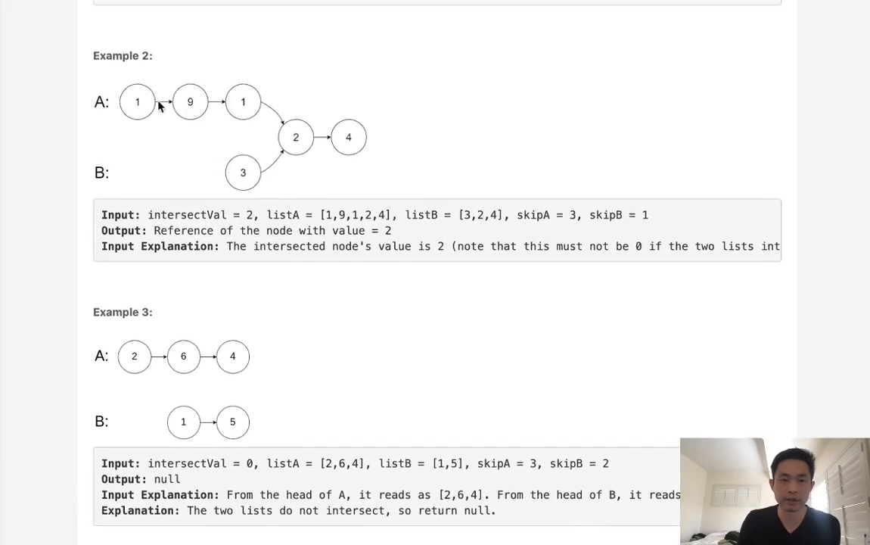
{"action": "scroll", "scroll_direction": "down", "scroll_amount": 3}
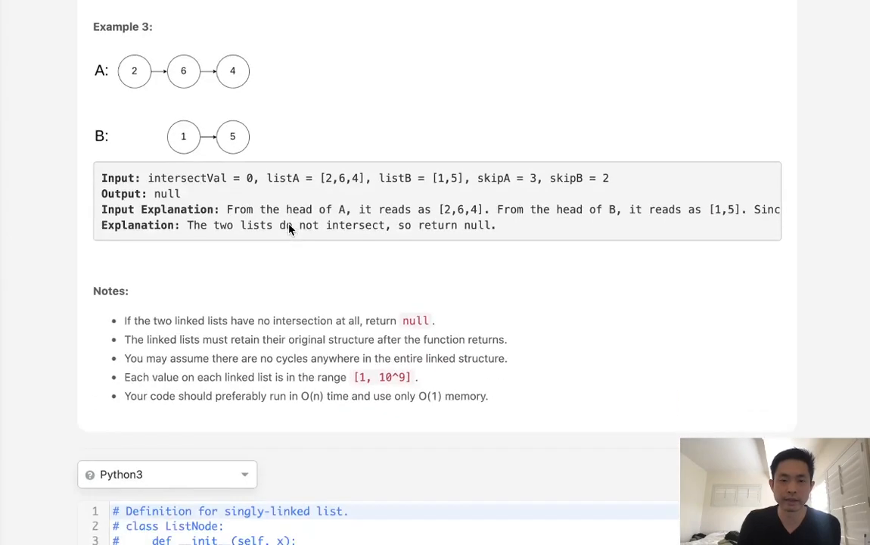
{"action": "scroll", "scroll_direction": "down", "scroll_amount": 3}
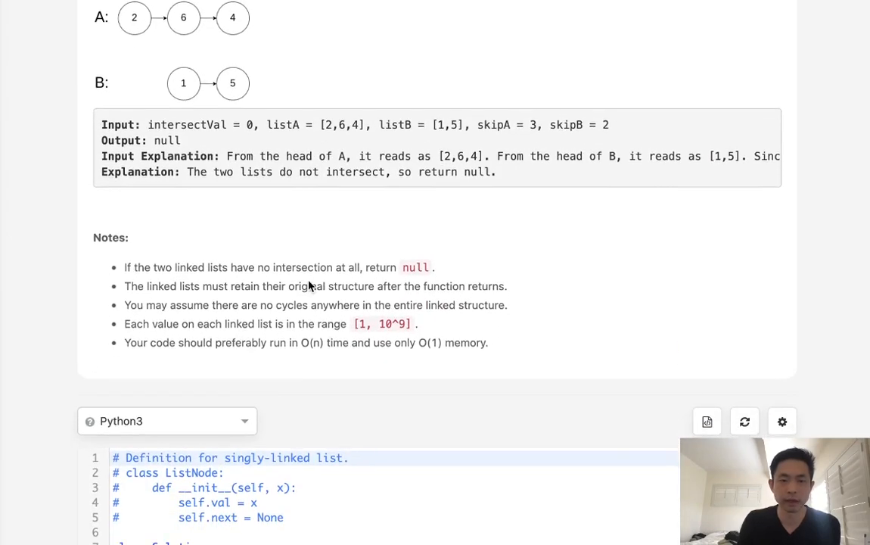
{"action": "mouse_move", "coordinate": [321, 363]}
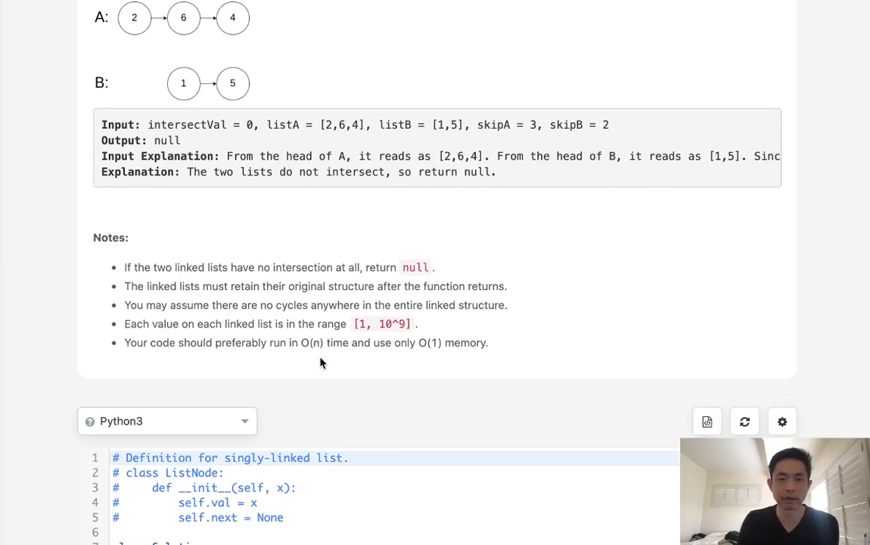
{"action": "mouse_move", "coordinate": [414, 390]}
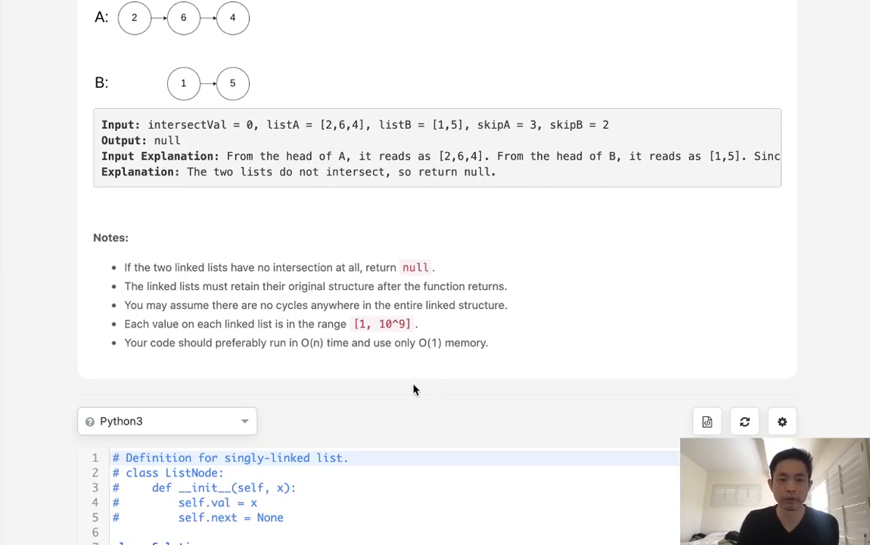
Scroll to reveal the full Python3 getIntersectionNode starter code
{"action": "scroll", "scroll_direction": "down", "scroll_amount": 3}
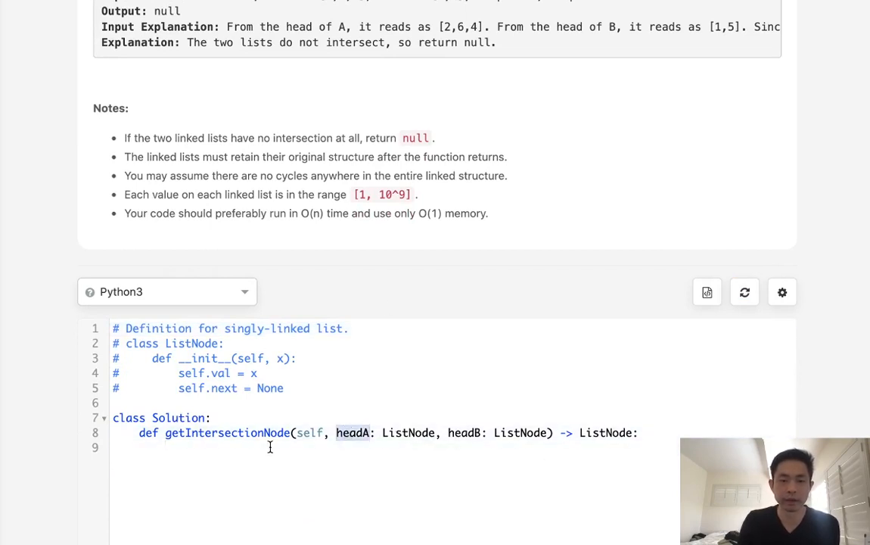
{"action": "mouse_move", "coordinate": [427, 466]}
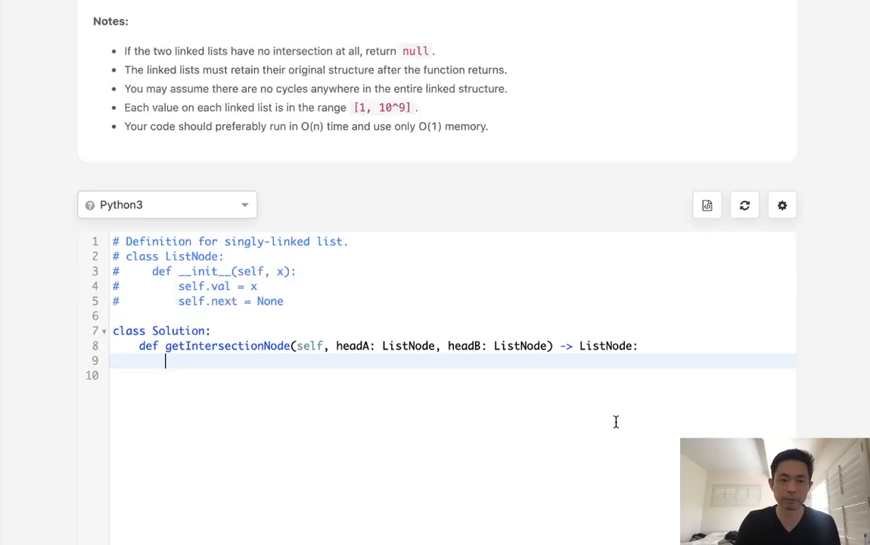
Create visited = set() and initialise curA, curB = headA, headB
{"action": "type", "text": "visited = set("}
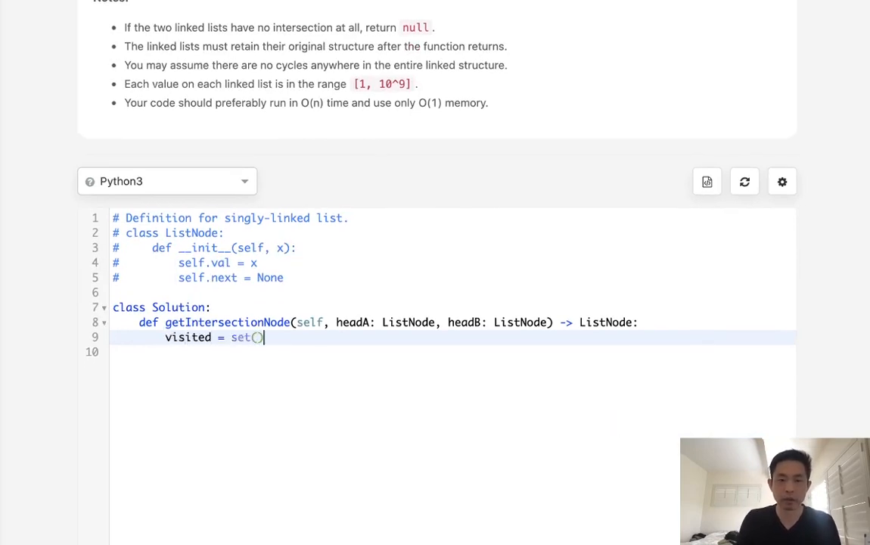
{"action": "key", "text": "Return"}
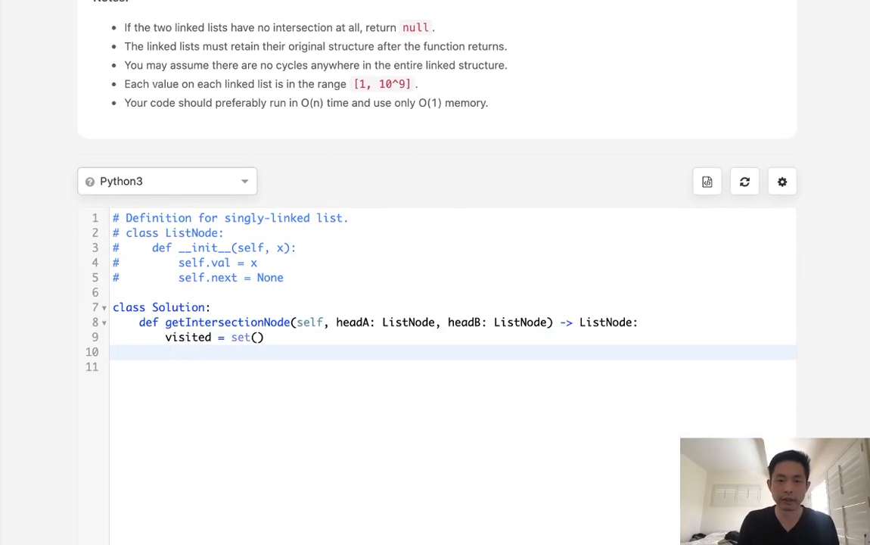
{"action": "type", "text": "curA,"}
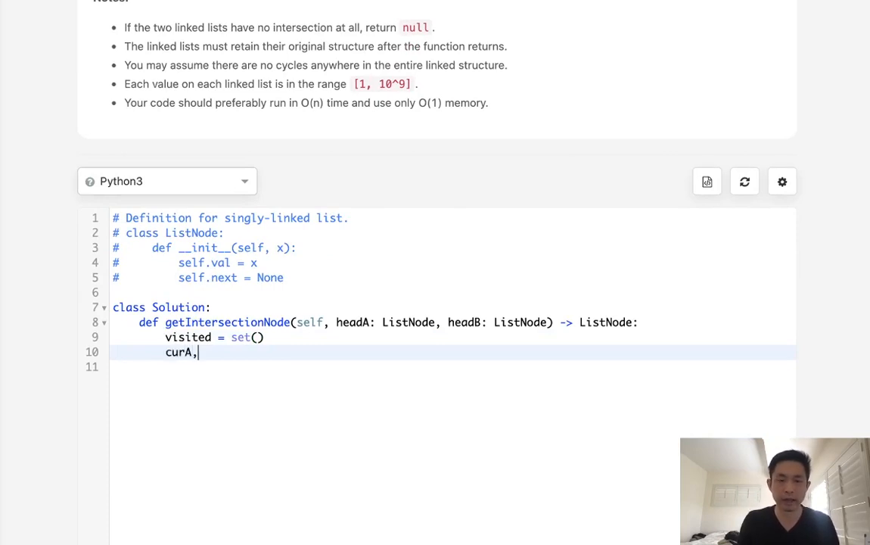
{"action": "type", "text": "curB ="}
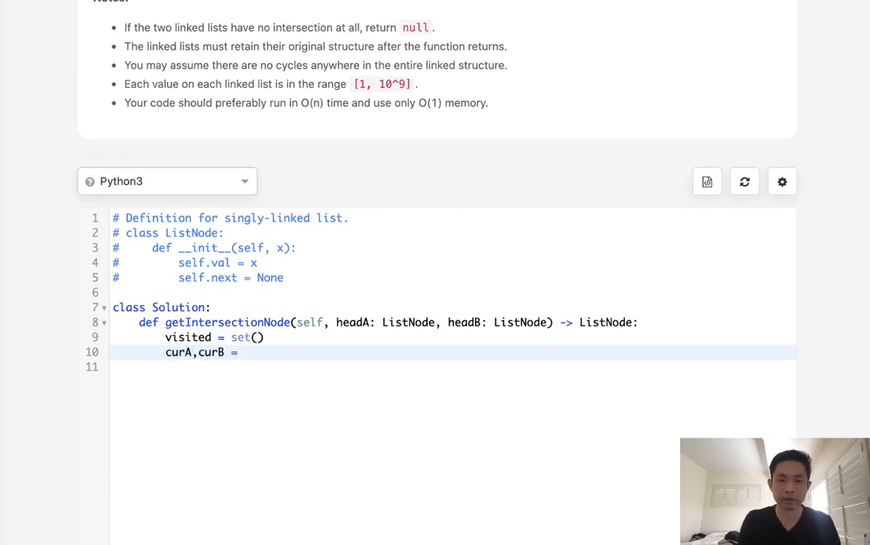
{"action": "type", "text": "headA,headB"}
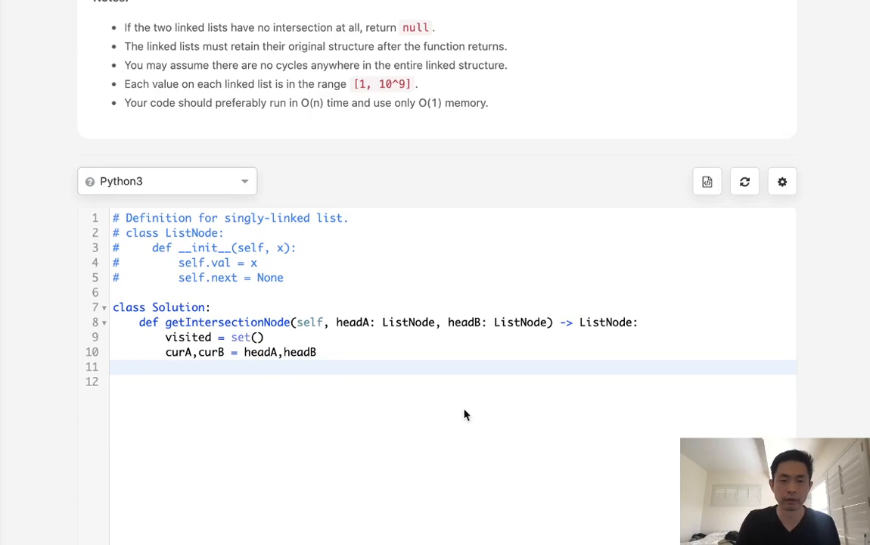
Loop while curA, adding each node of list A to visited
{"action": "type", "text": "whi"}
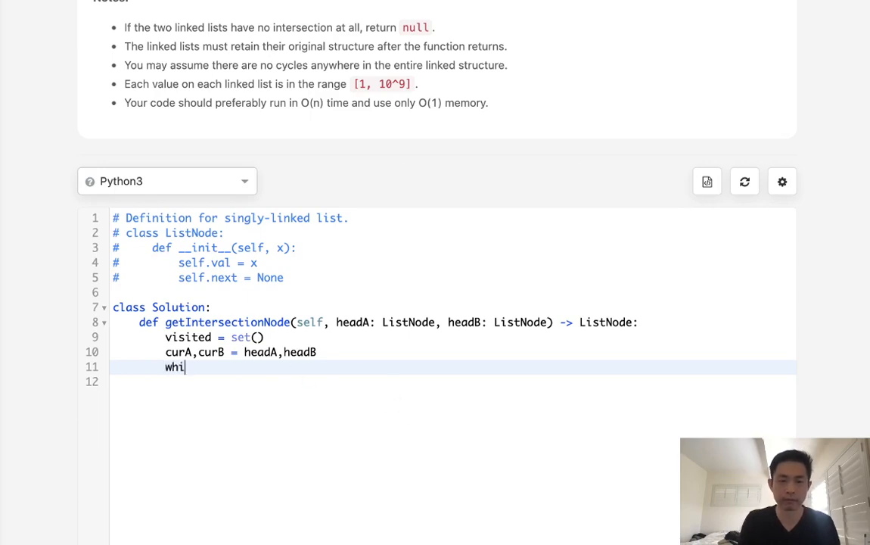
{"action": "type", "text": "le curA:"}
{"action": "type", "text": "visited"}
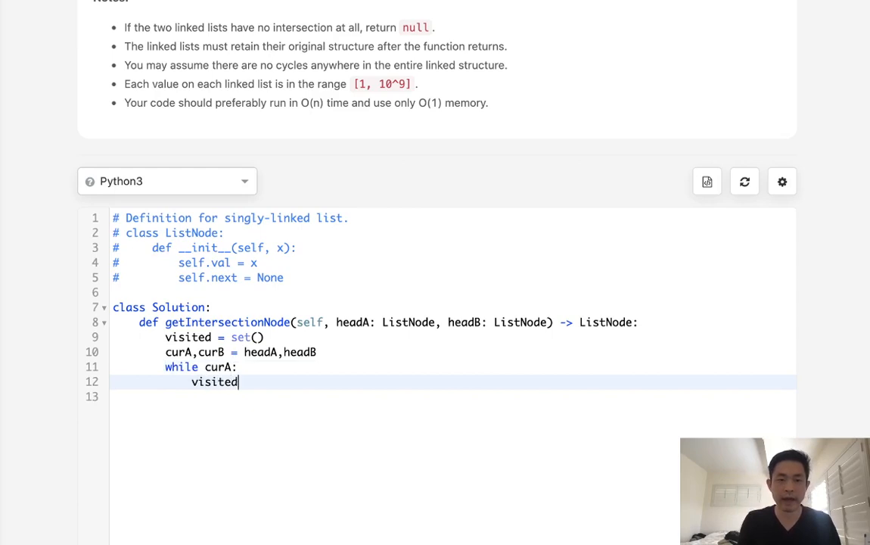
{"action": "type", "text": ".add(cur"}
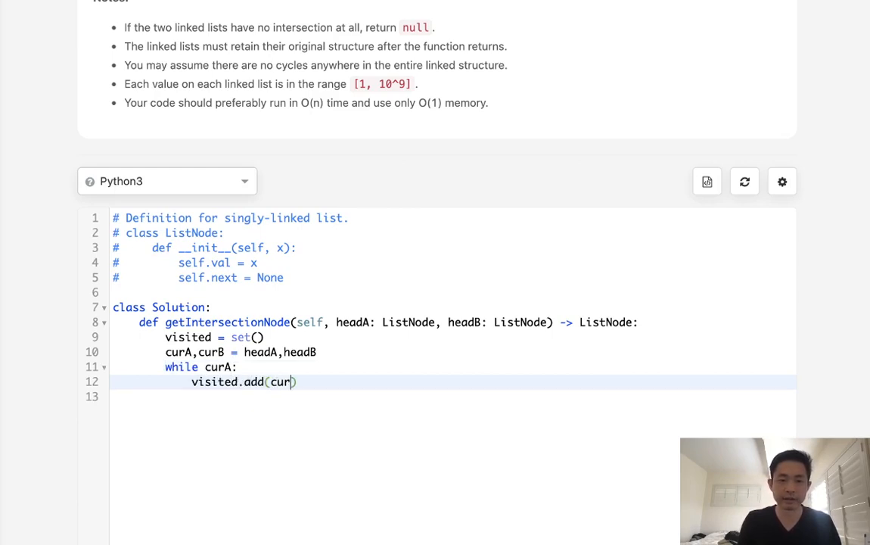
{"action": "type", "text": "A)"}
{"action": "left_click", "coordinate": [453, 397]}
{"action": "type", "text": "curA = curA.next"}
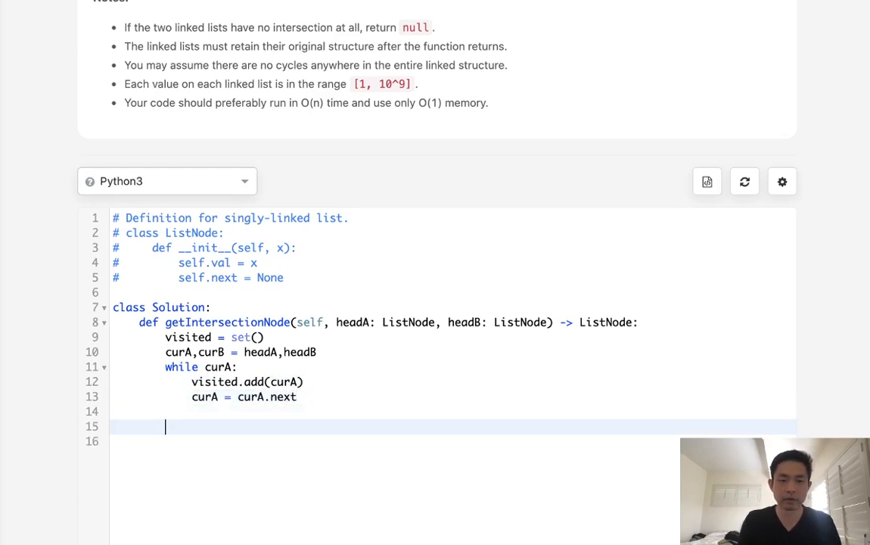
Loop while curB, returning curB as soon as it is found in visited
{"action": "type", "text": "whi"}
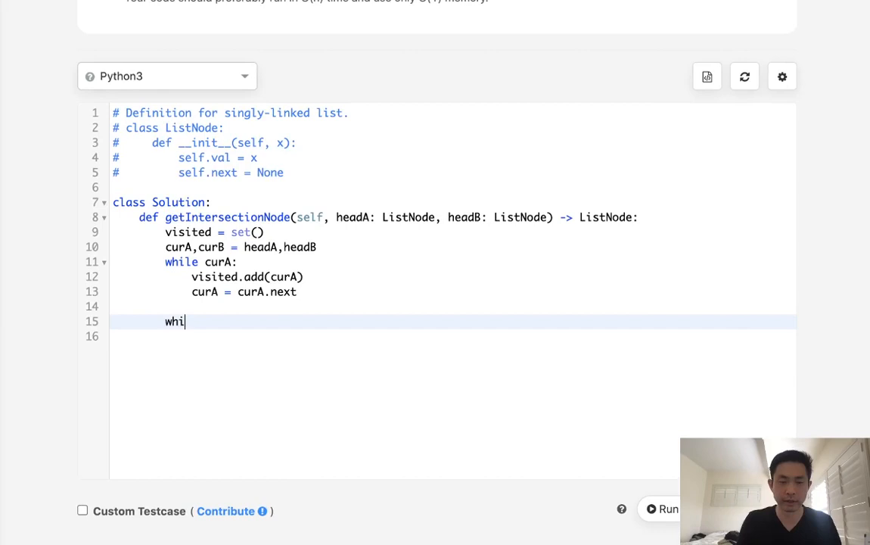
{"action": "type", "text": "le curB"}
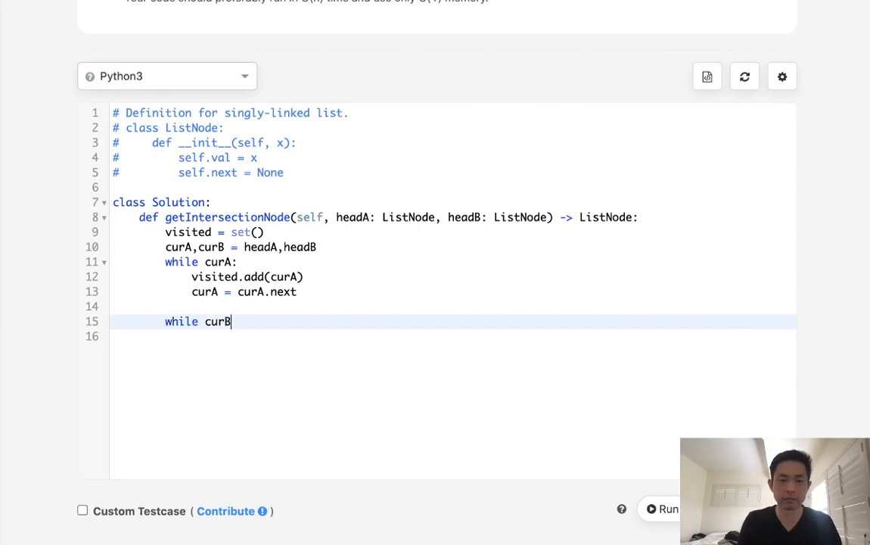
{"action": "type", "text": ":"}
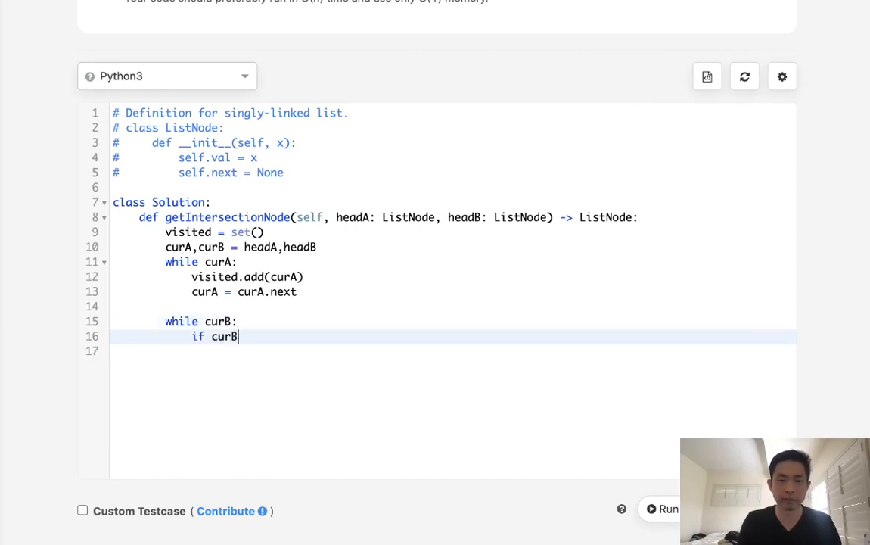
{"action": "type", "text": "in visitedL"}
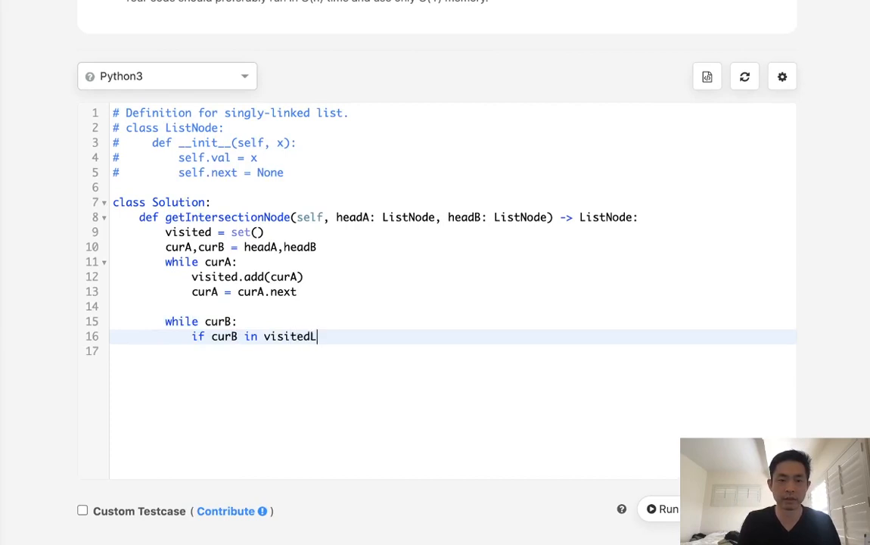
{"action": "key", "text": "Backspace"}
{"action": "type", "text": ":"}
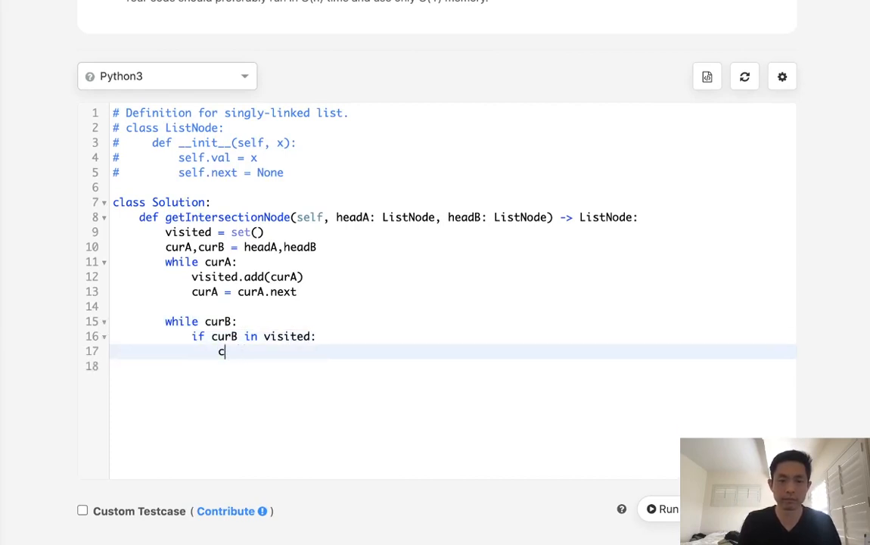
{"action": "type", "text": "eturn curB"}
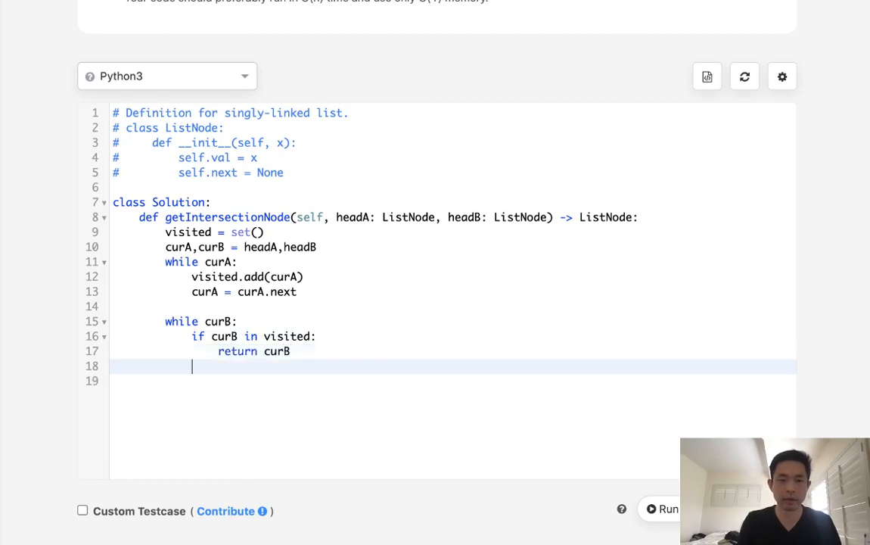
Advance curB each iteration, return None after the loop, then run and submit the solution
{"action": "type", "text": "curB= cur"}
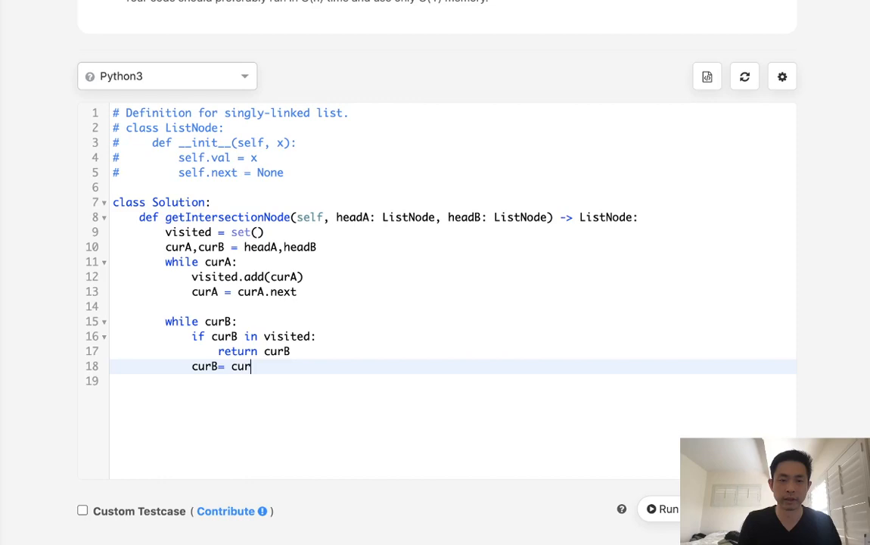
{"action": "type", "text": "B.next"}
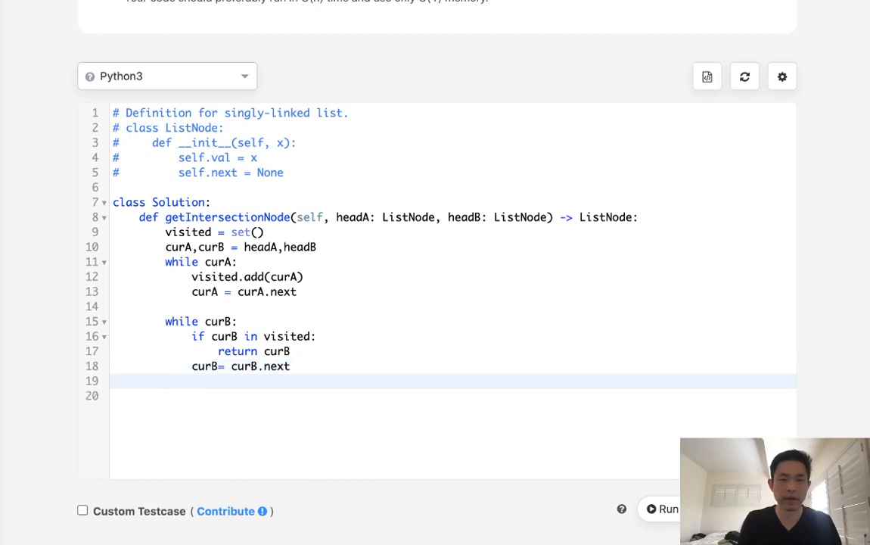
{"action": "type", "text": "return No"}
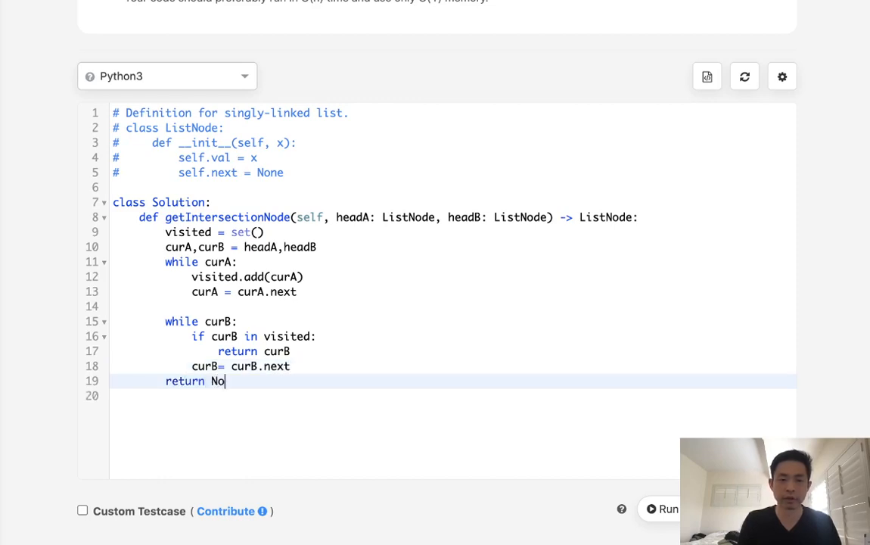
{"action": "type", "text": "ne"}
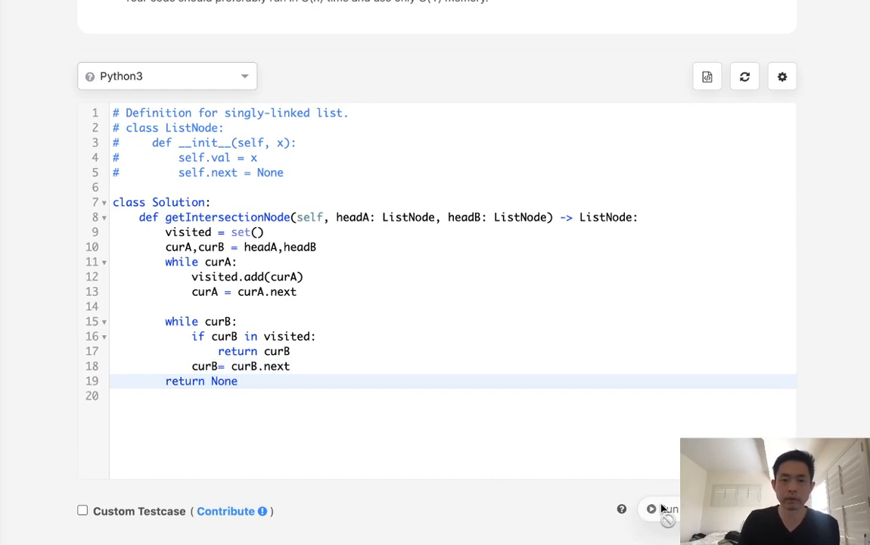
{"action": "left_click", "coordinate": [674, 508]}
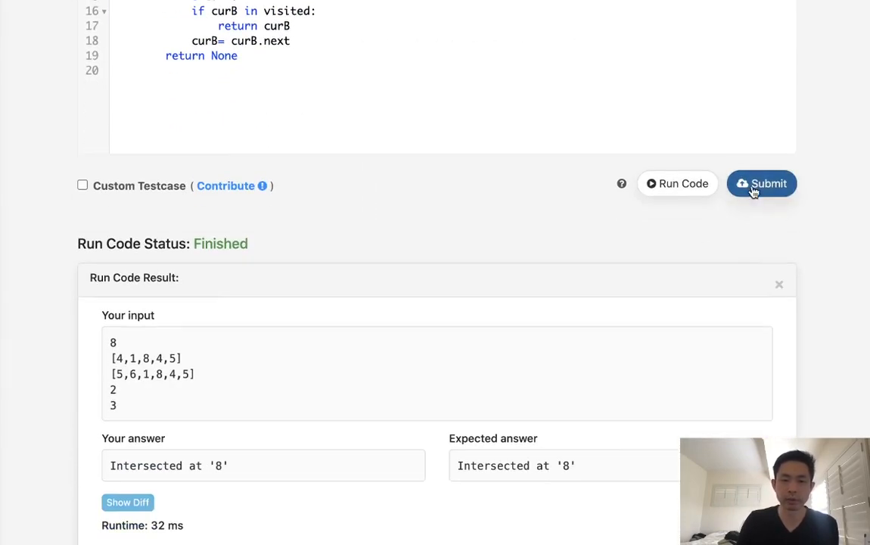
{"action": "left_click", "coordinate": [761, 183]}
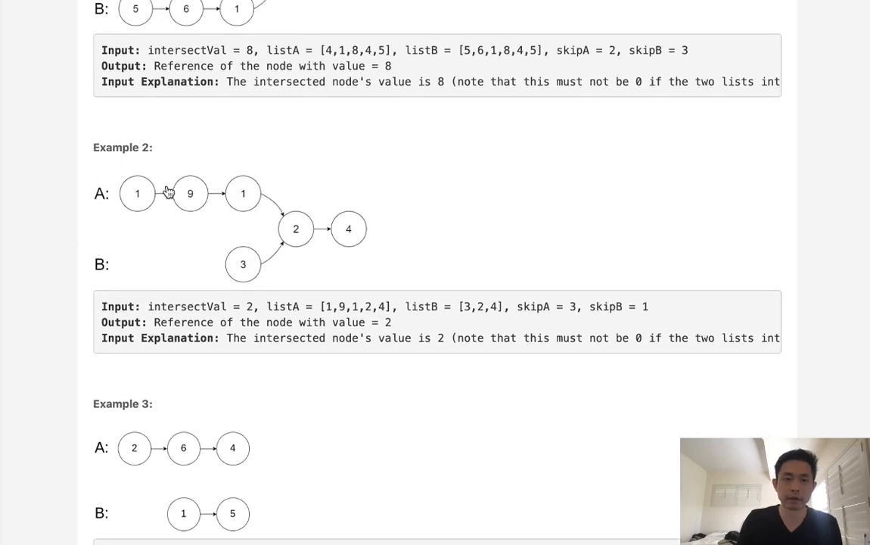
{"action": "scroll", "scroll_direction": "down", "scroll_amount": 3}
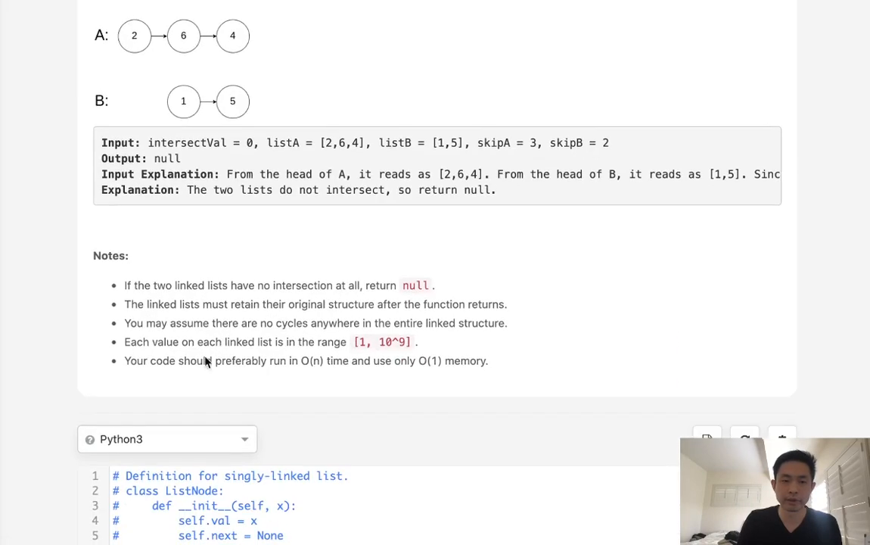
{"action": "mouse_move", "coordinate": [215, 306]}
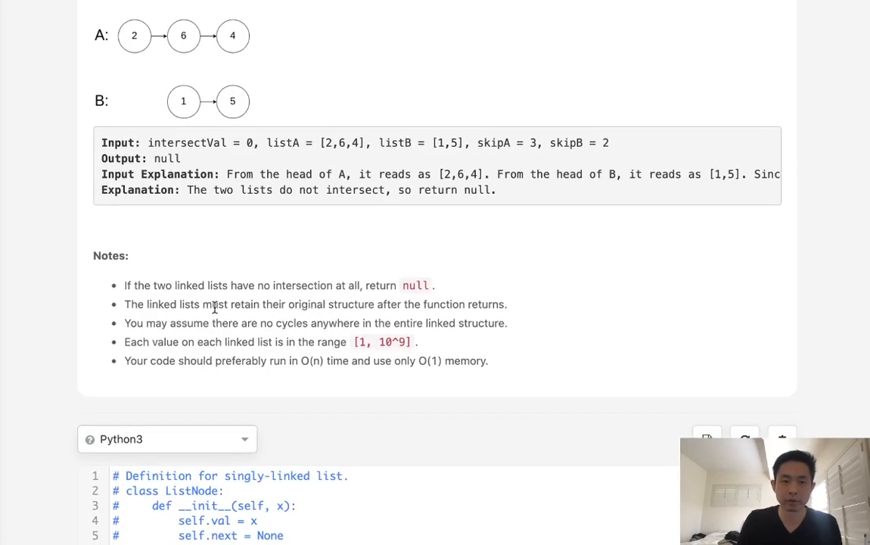
{"action": "mouse_move", "coordinate": [271, 309]}
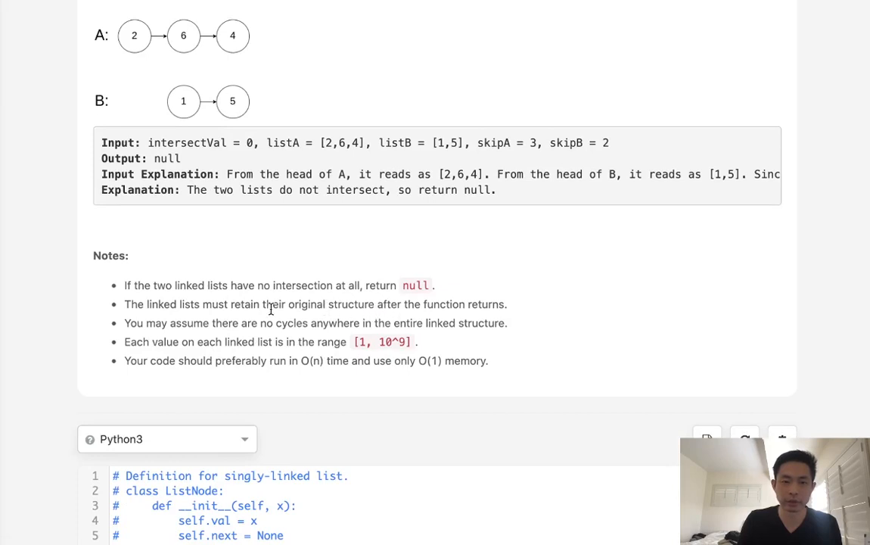
{"action": "left_click_drag", "start_coordinate": [218, 304], "coordinate": [414, 304]}
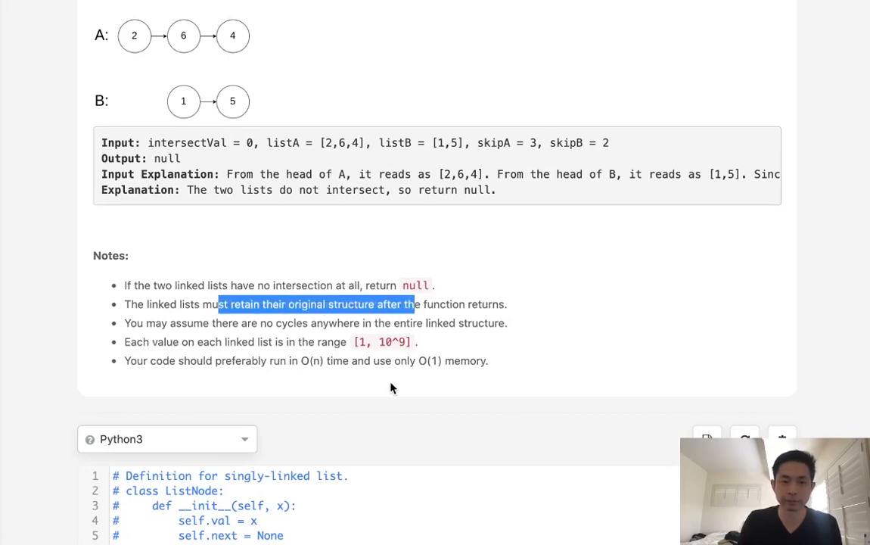
{"action": "mouse_move", "coordinate": [445, 379]}
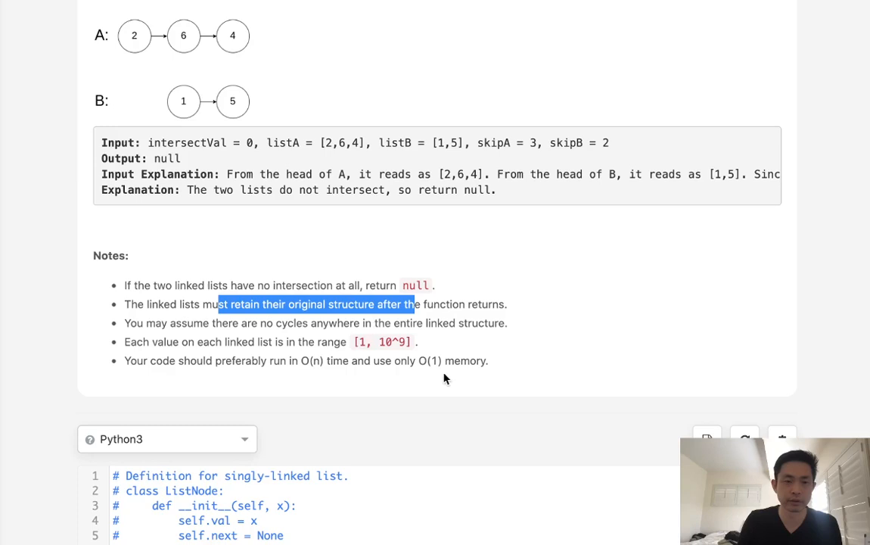
{"action": "scroll", "scroll_direction": "up", "scroll_amount": 3}
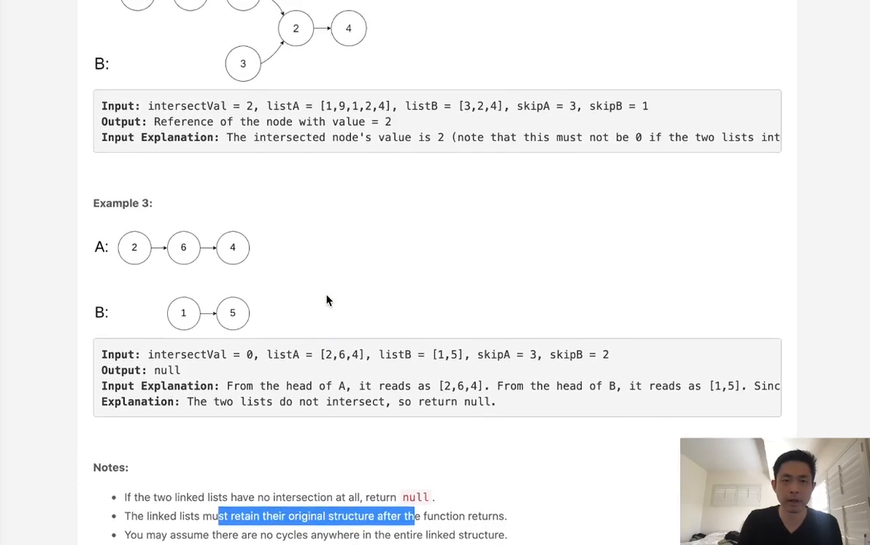
{"action": "scroll", "scroll_direction": "up", "scroll_amount": 3}
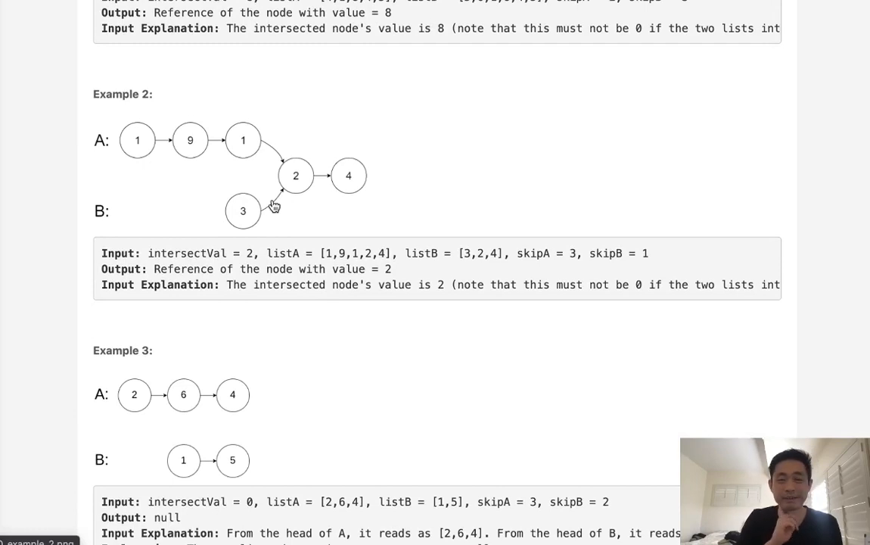
{"action": "scroll", "scroll_direction": "down", "scroll_amount": 3}
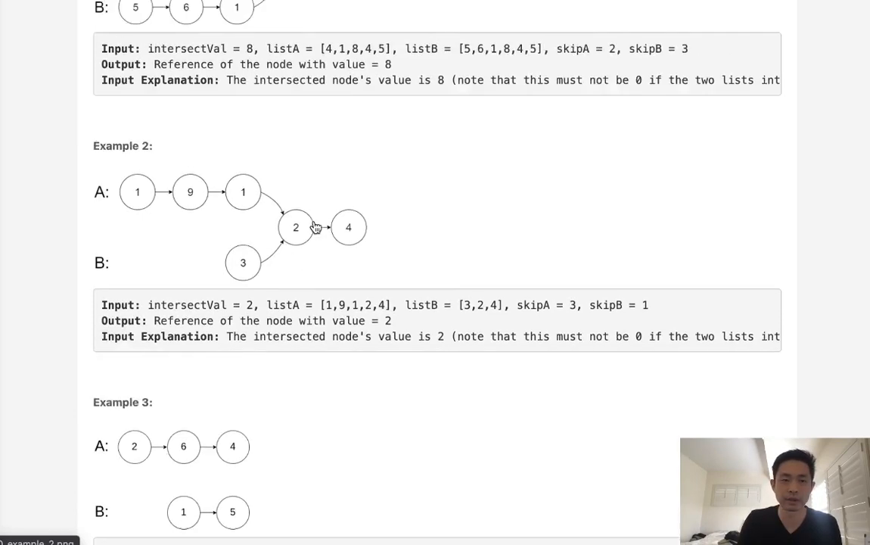
{"action": "scroll", "scroll_direction": "up", "scroll_amount": 3}
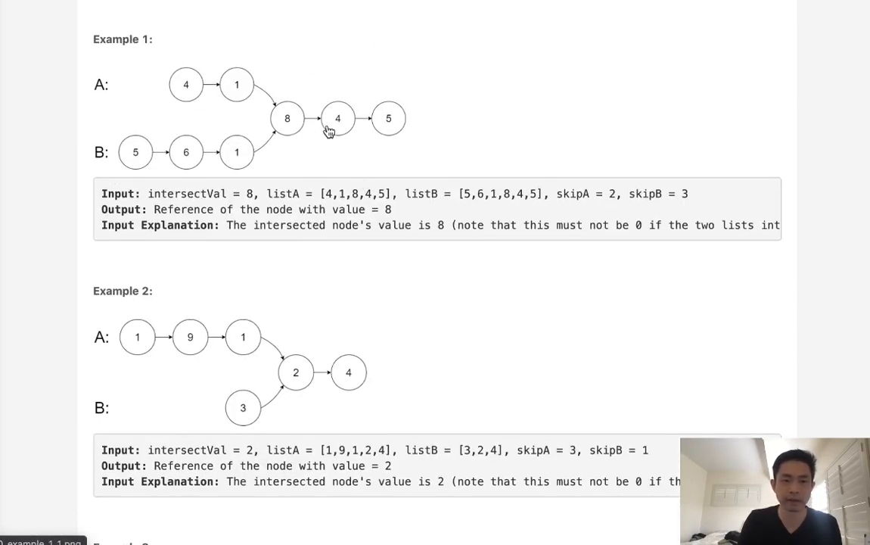
{"action": "mouse_move", "coordinate": [198, 100]}
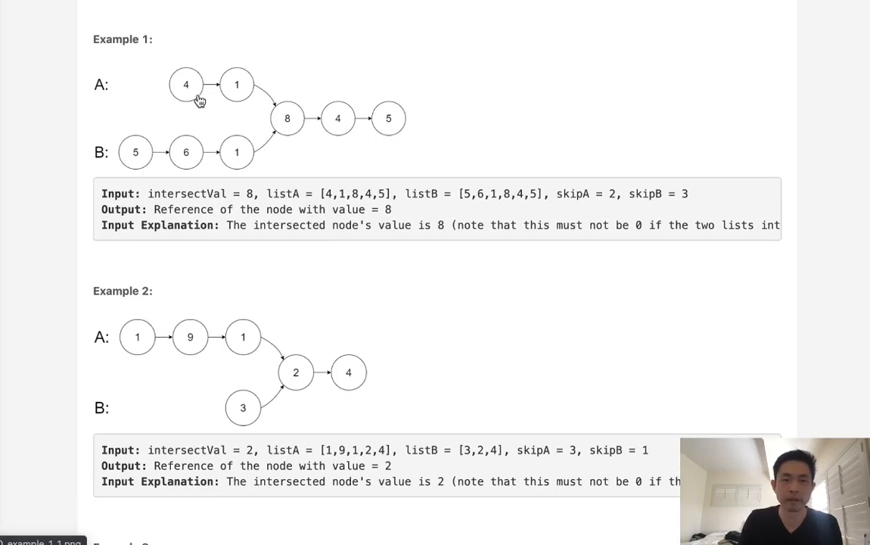
{"action": "mouse_move", "coordinate": [287, 121]}
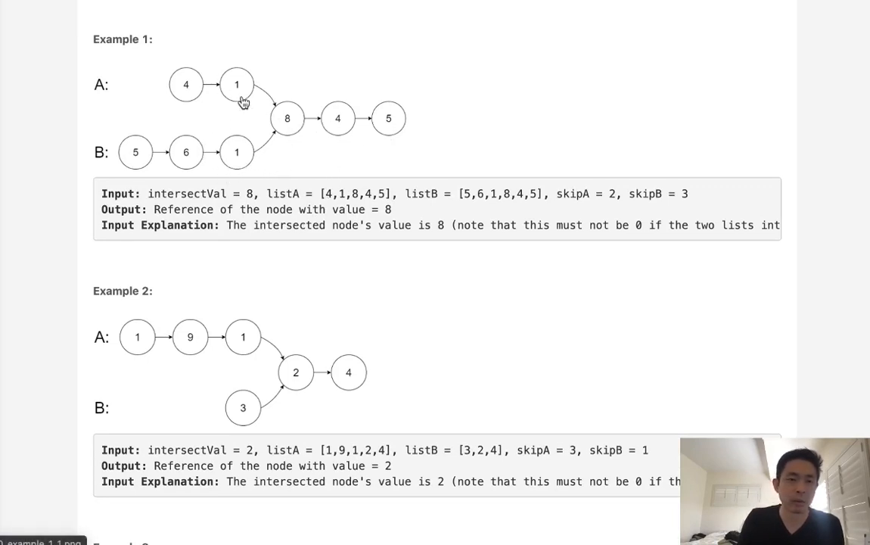
{"action": "mouse_move", "coordinate": [281, 121]}
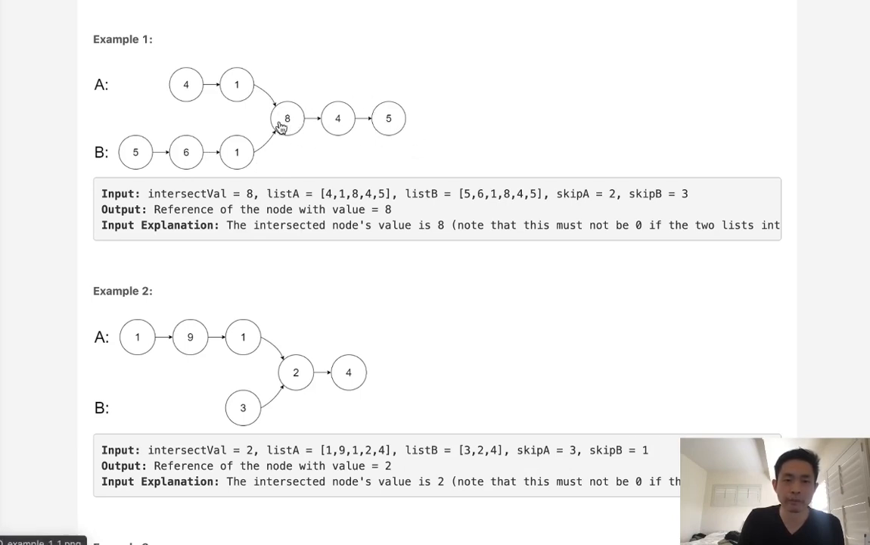
{"action": "mouse_move", "coordinate": [407, 112]}
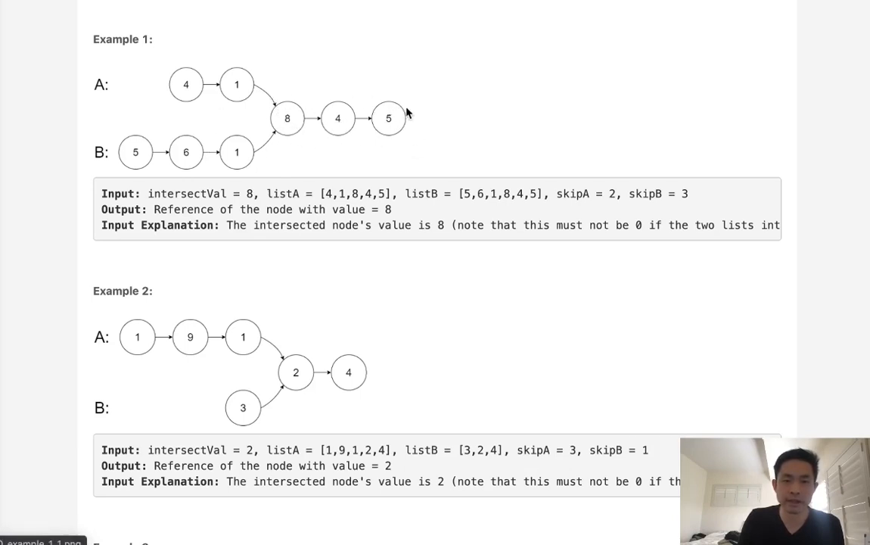
{"action": "mouse_move", "coordinate": [249, 93]}
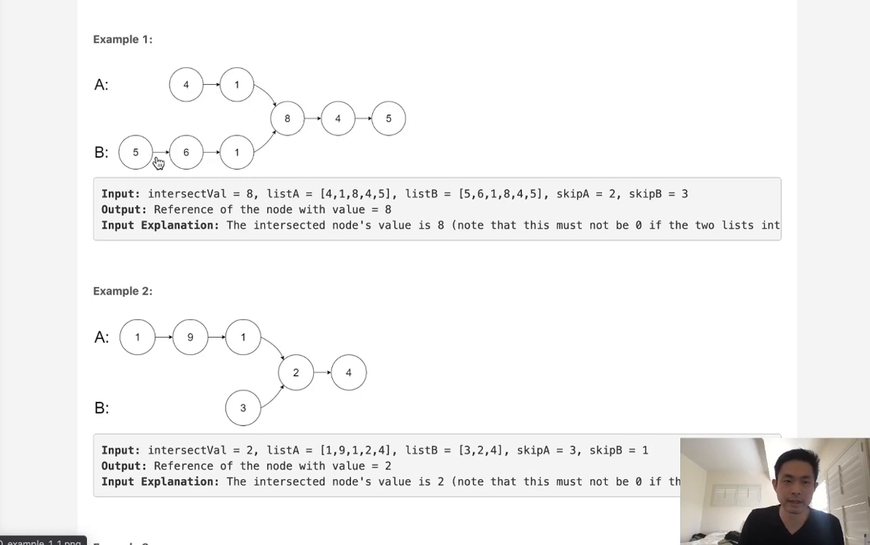
{"action": "mouse_move", "coordinate": [349, 254]}
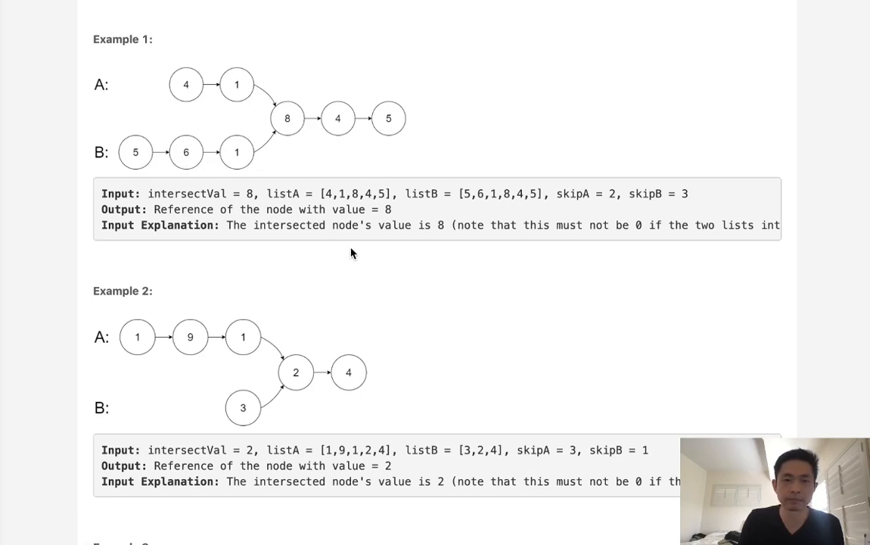
{"action": "mouse_move", "coordinate": [431, 148]}
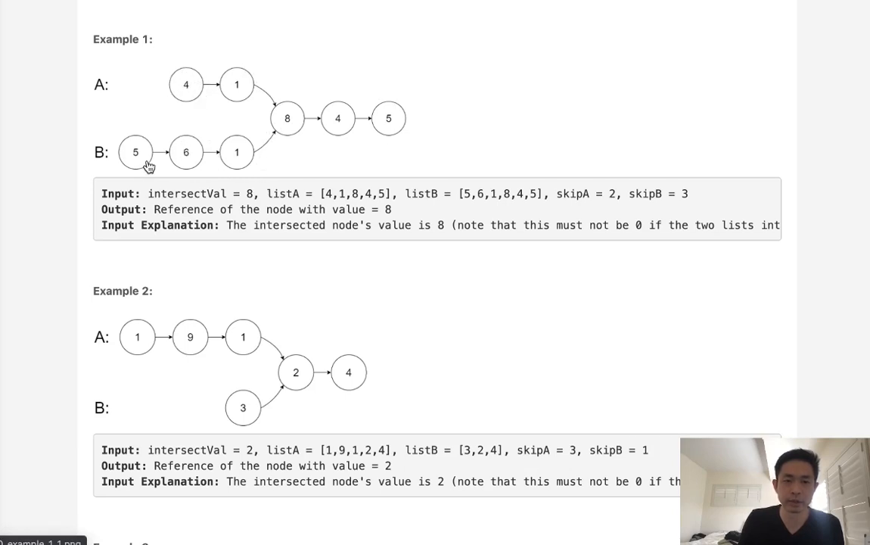
{"action": "mouse_move", "coordinate": [125, 90]}
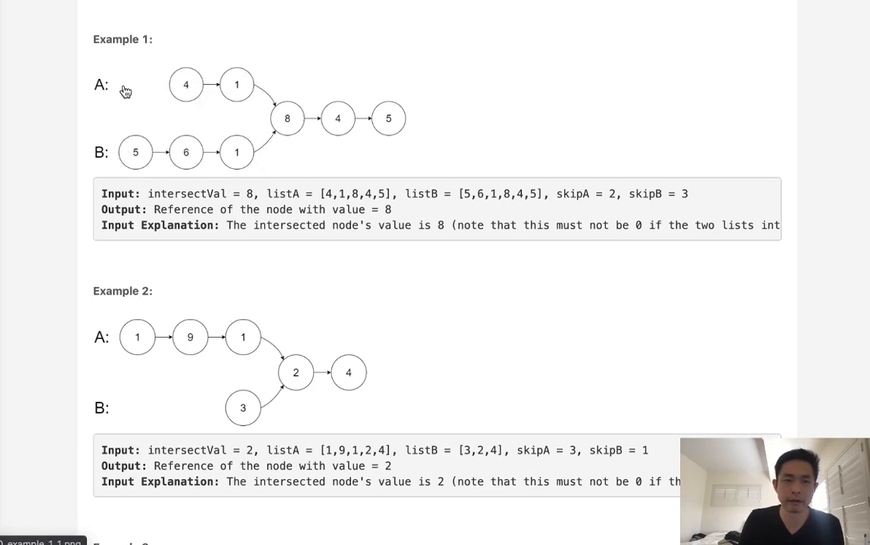
{"action": "mouse_move", "coordinate": [182, 118]}
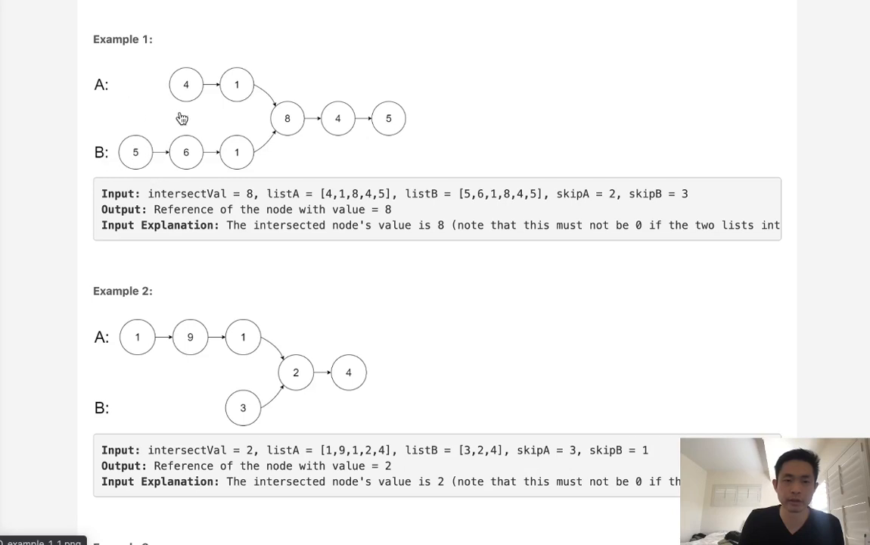
{"action": "mouse_move", "coordinate": [165, 170]}
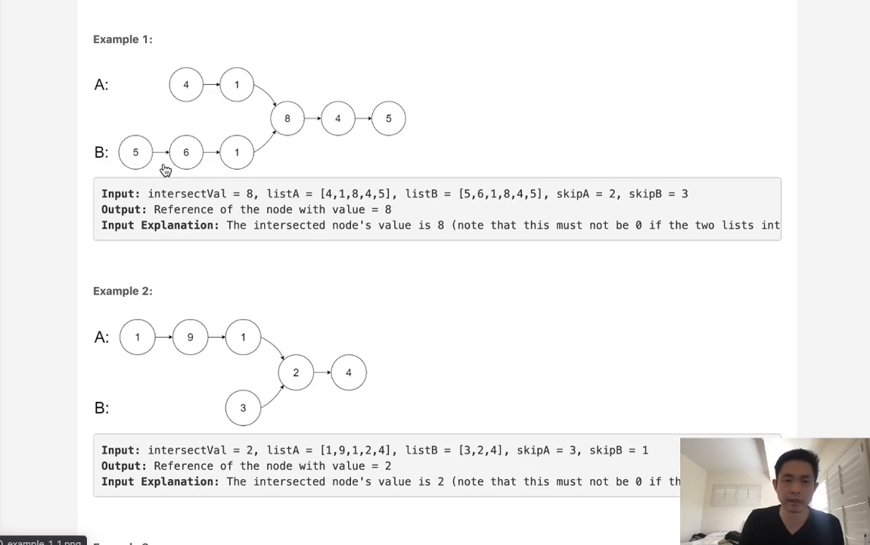
{"action": "mouse_move", "coordinate": [154, 102]}
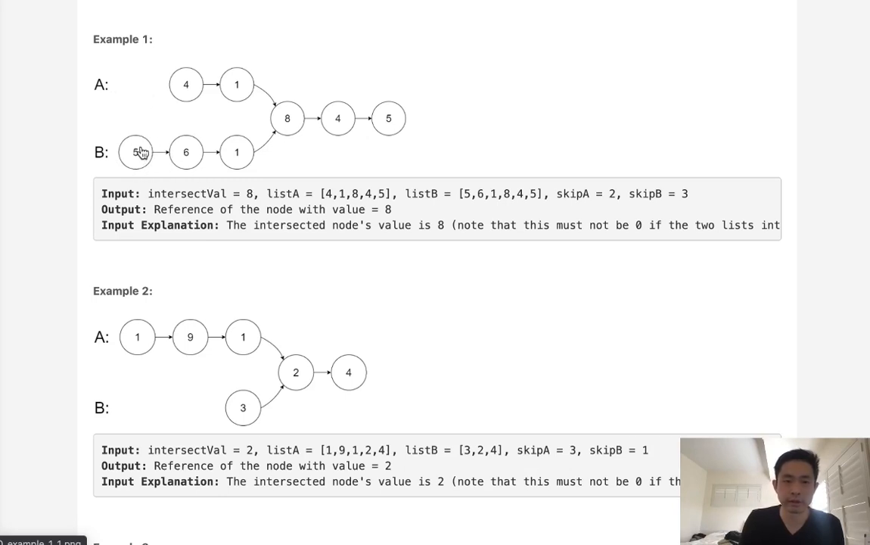
{"action": "mouse_move", "coordinate": [214, 134]}
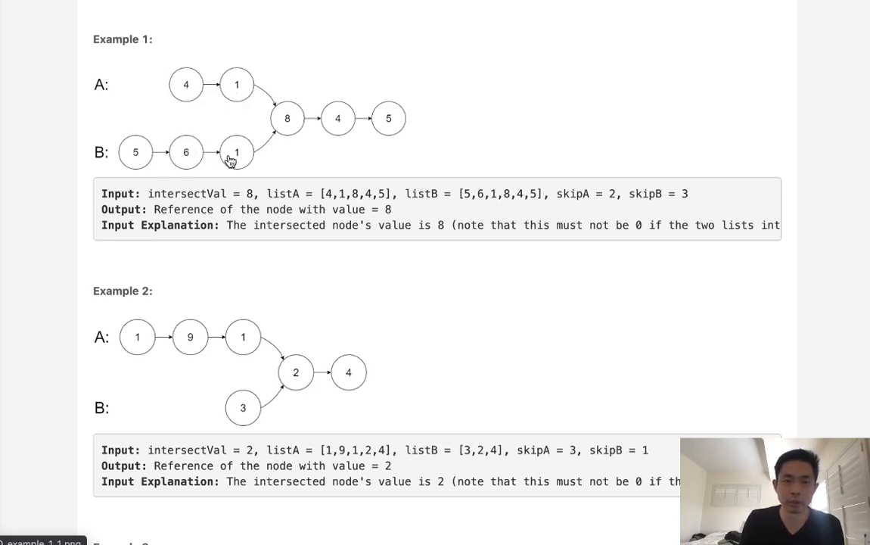
{"action": "mouse_move", "coordinate": [250, 156]}
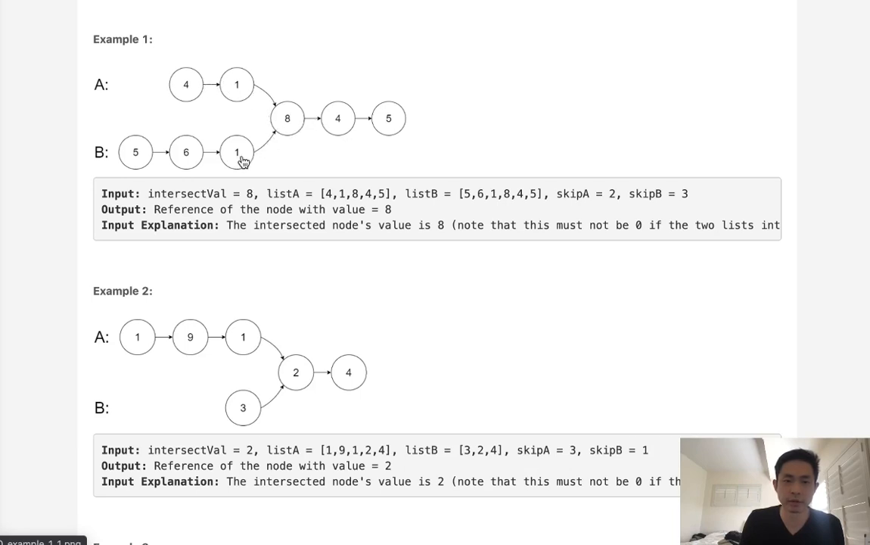
{"action": "scroll", "scroll_direction": "down", "scroll_amount": 3}
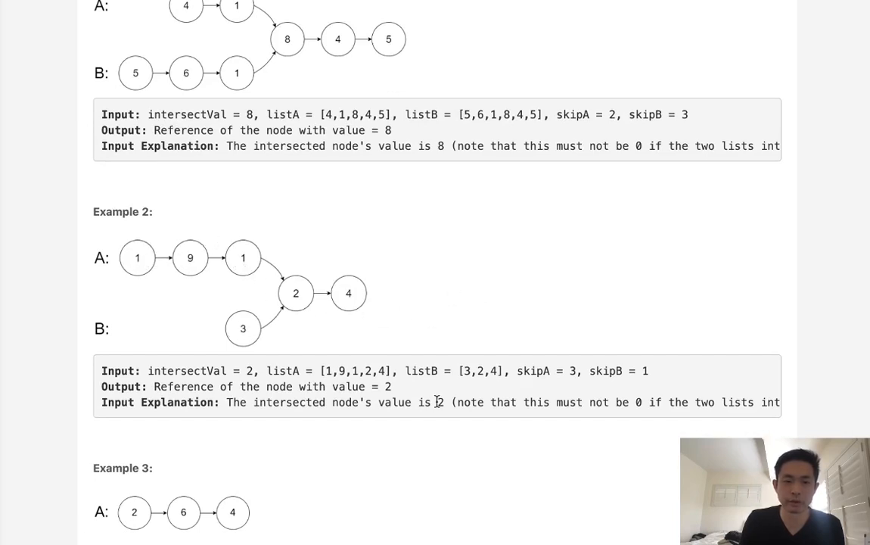
{"action": "scroll", "scroll_direction": "down", "scroll_amount": 3}
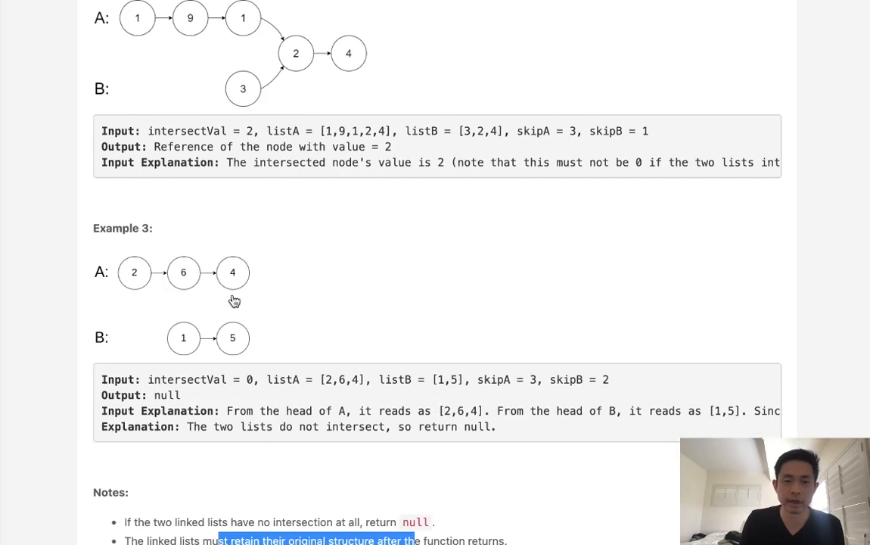
{"action": "mouse_move", "coordinate": [310, 321]}
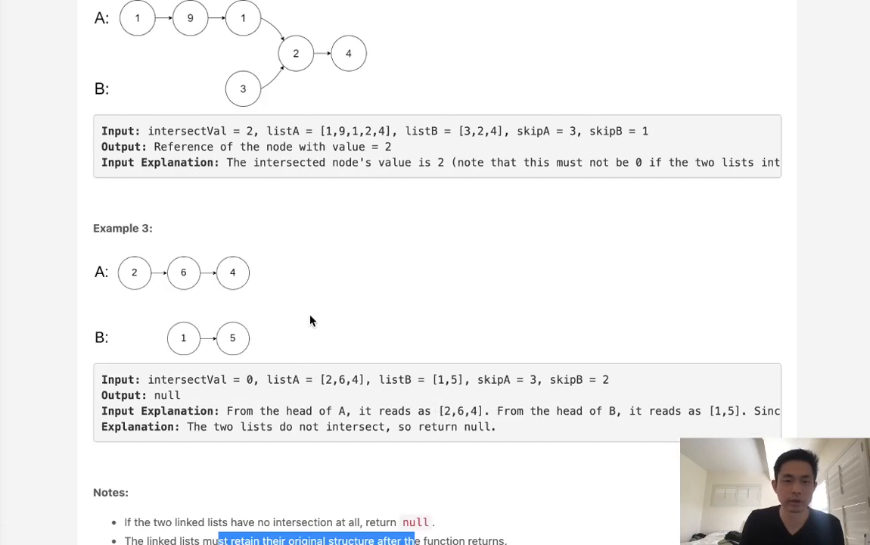
{"action": "mouse_move", "coordinate": [343, 310]}
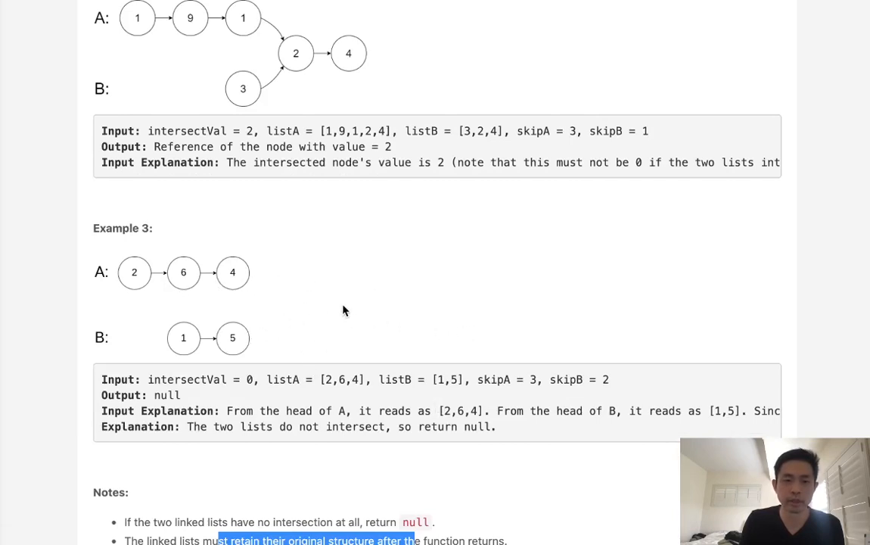
{"action": "scroll", "scroll_direction": "down", "scroll_amount": 3}
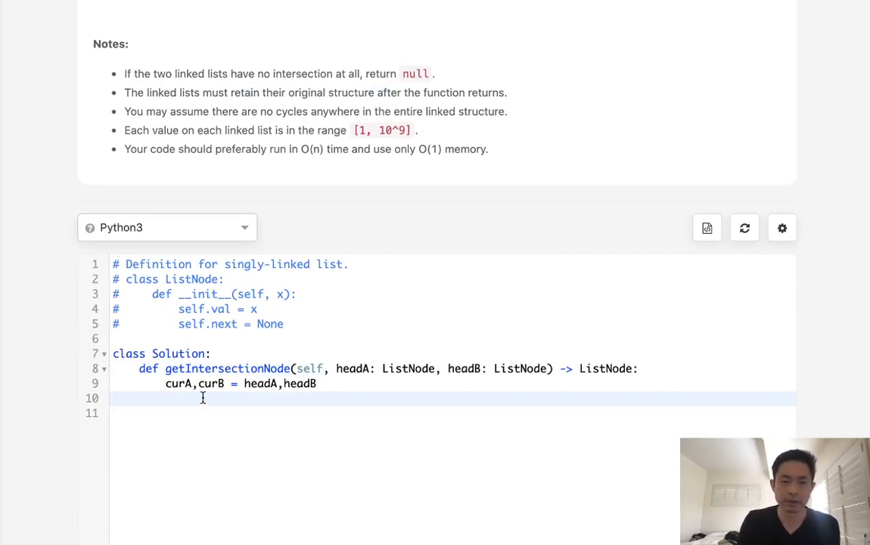
Count list lengths a and b with two while loops advancing curA and curB
{"action": "scroll", "scroll_direction": "down", "scroll_amount": 3}
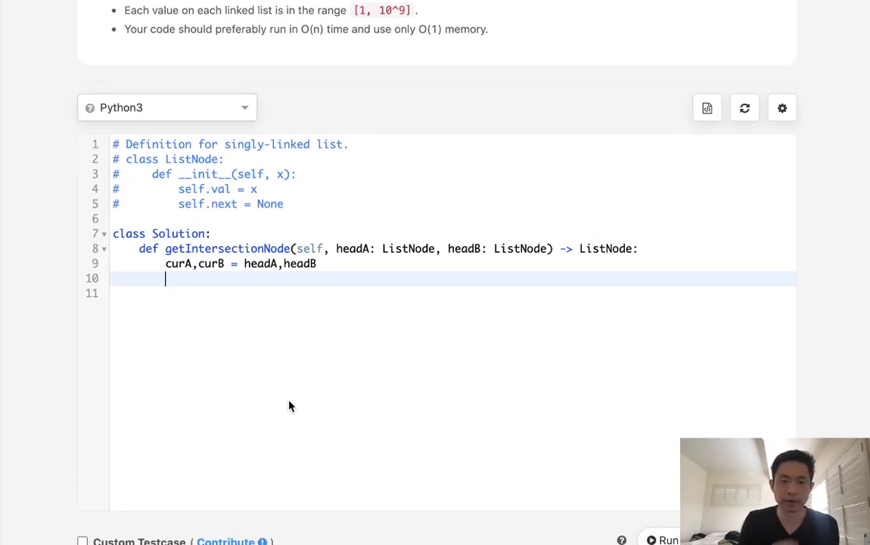
{"action": "type", "text": "a,b"}
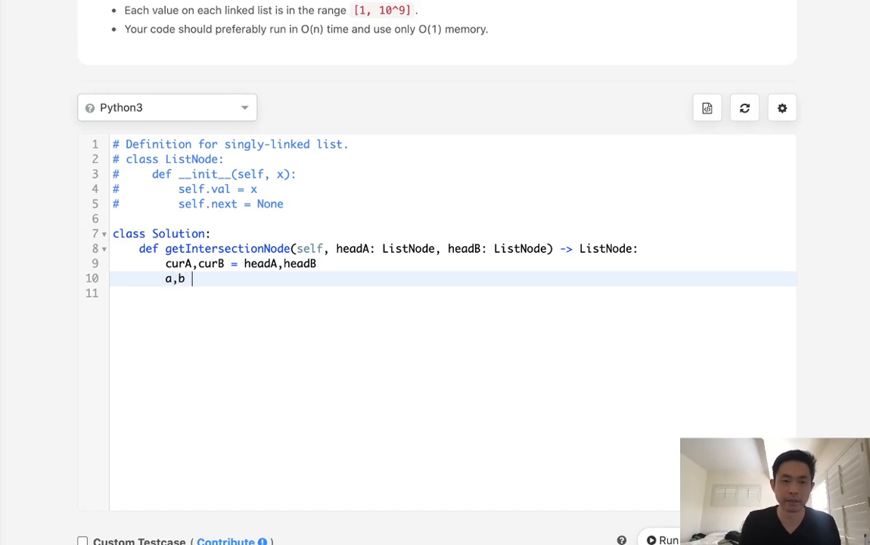
{"action": "type", "text": "= 0,"}
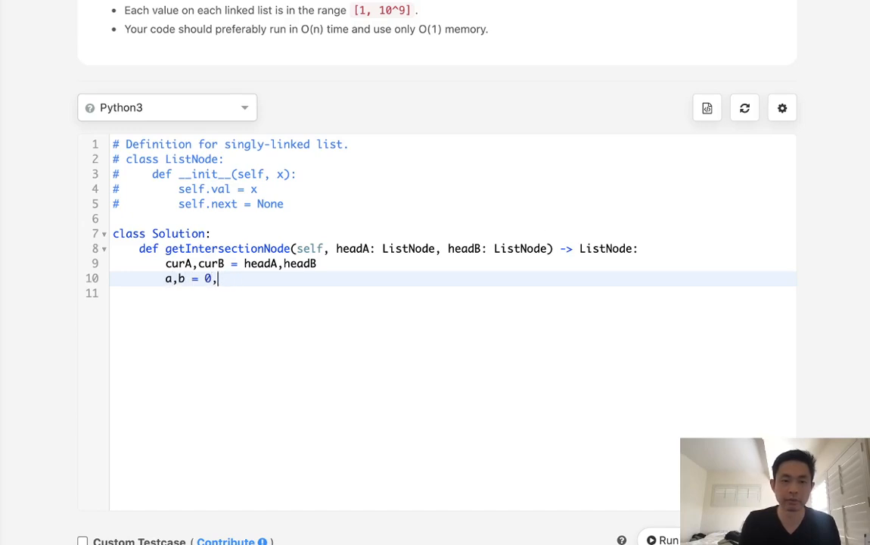
{"action": "type", "text": "0"}
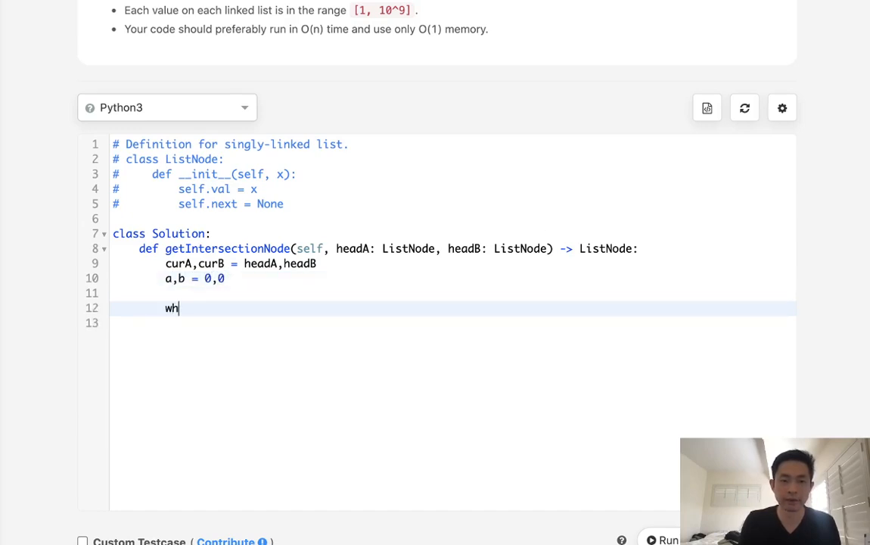
{"action": "type", "text": "ile curA"}
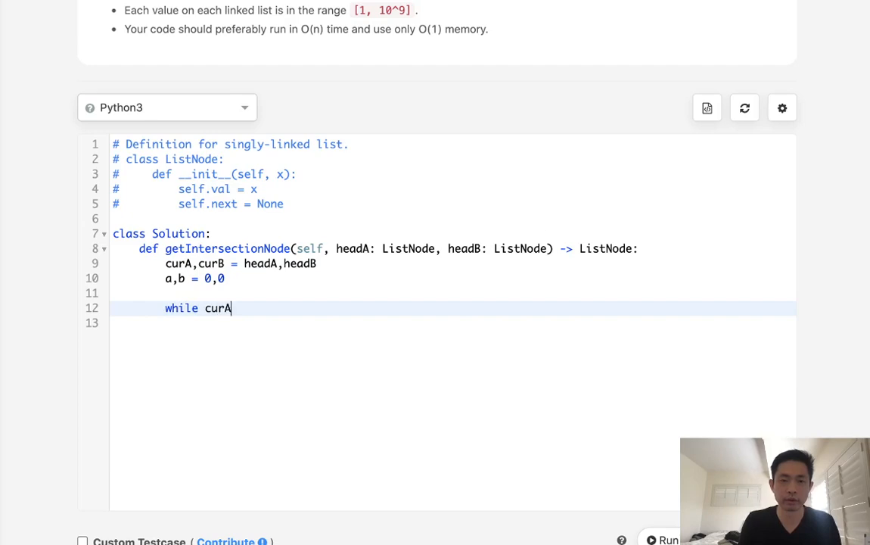
{"action": "type", "text": ":"}
{"action": "type", "text": "cur"}
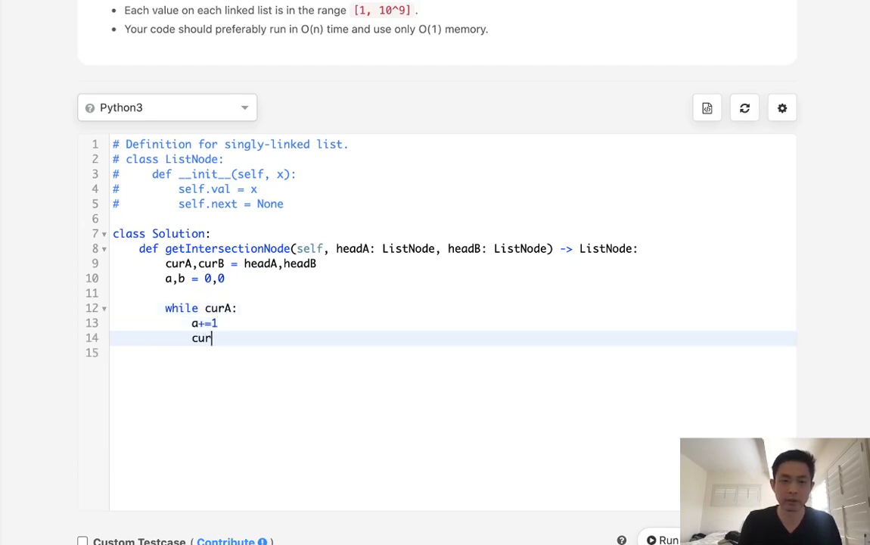
{"action": "type", "text": "A"}
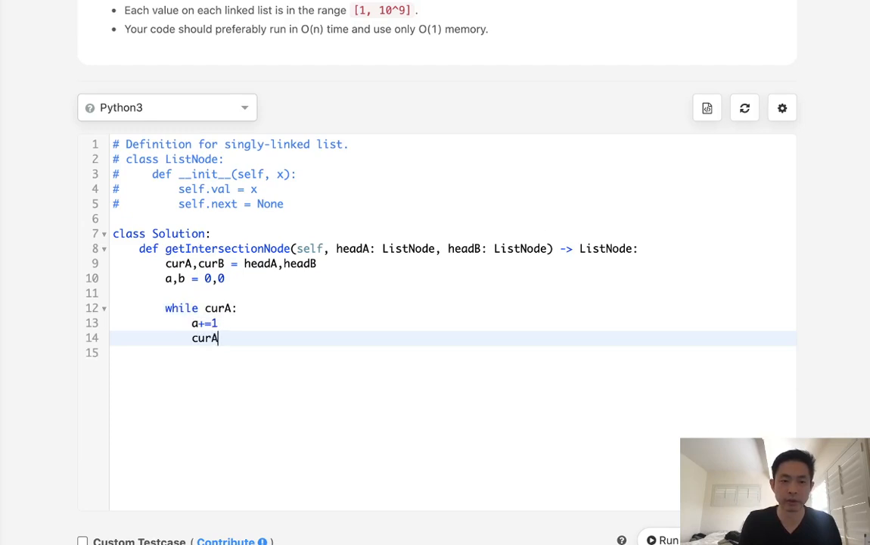
{"action": "type", "text": "= curA.next"}
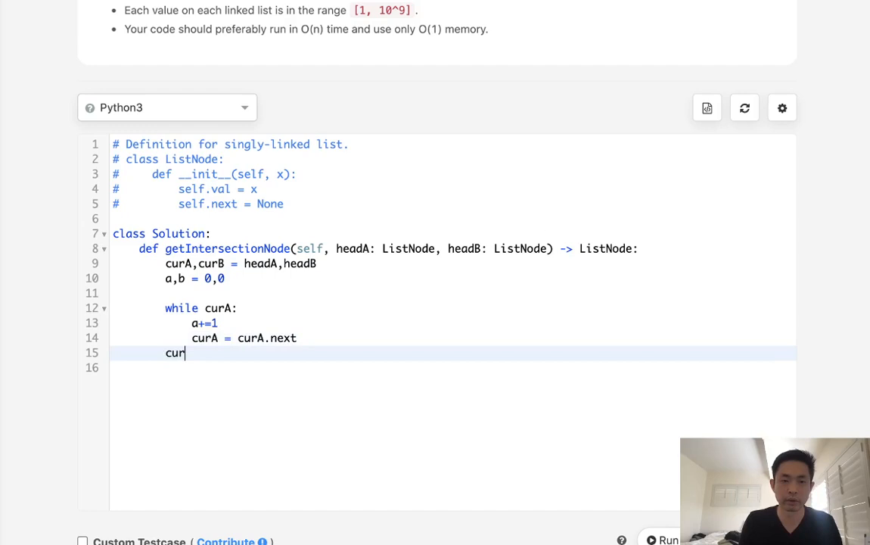
{"action": "type", "text": "while"}
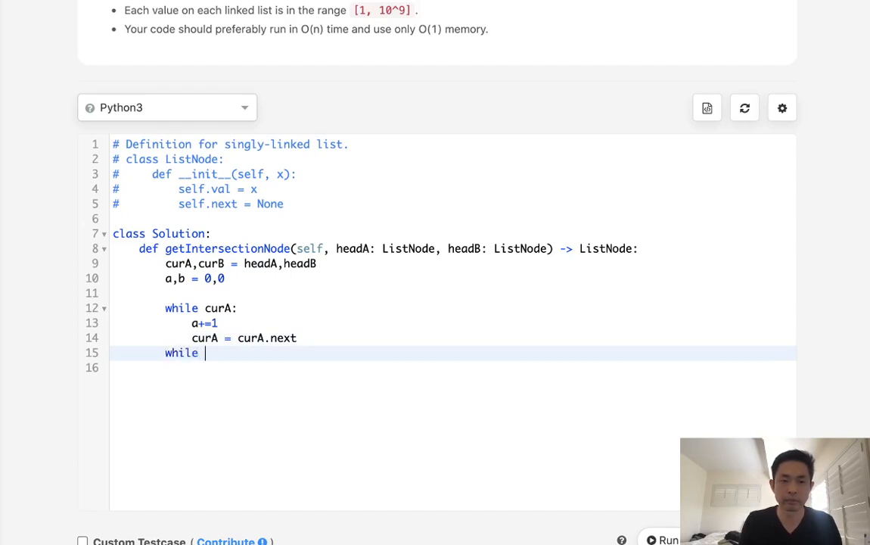
{"action": "type", "text": "curB:"}
{"action": "left_click", "coordinate": [452, 368]}
{"action": "type", "text": "b+=1"}
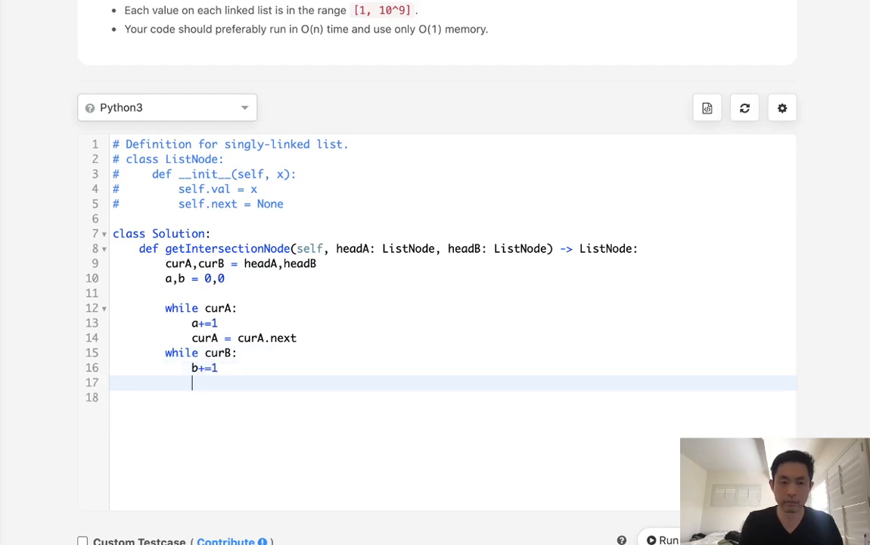
{"action": "type", "text": "curB ="}
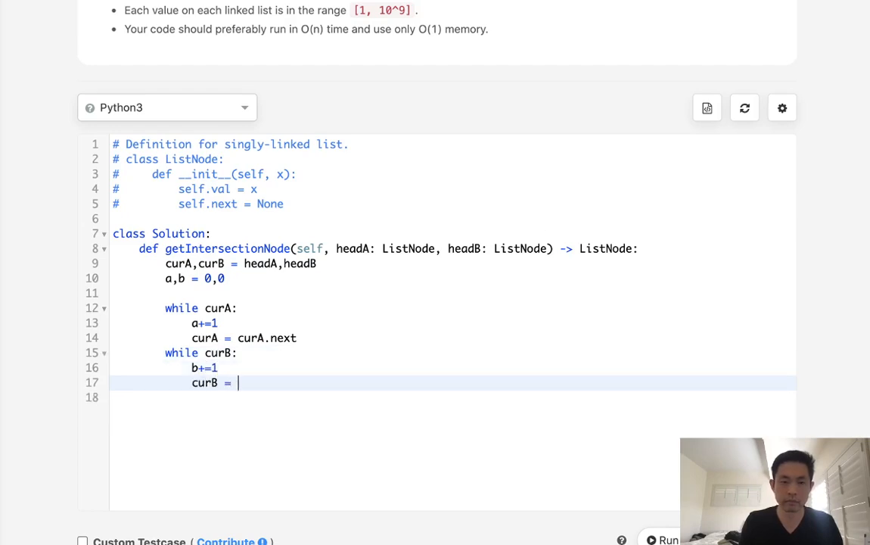
{"action": "type", "text": "curB.next"}
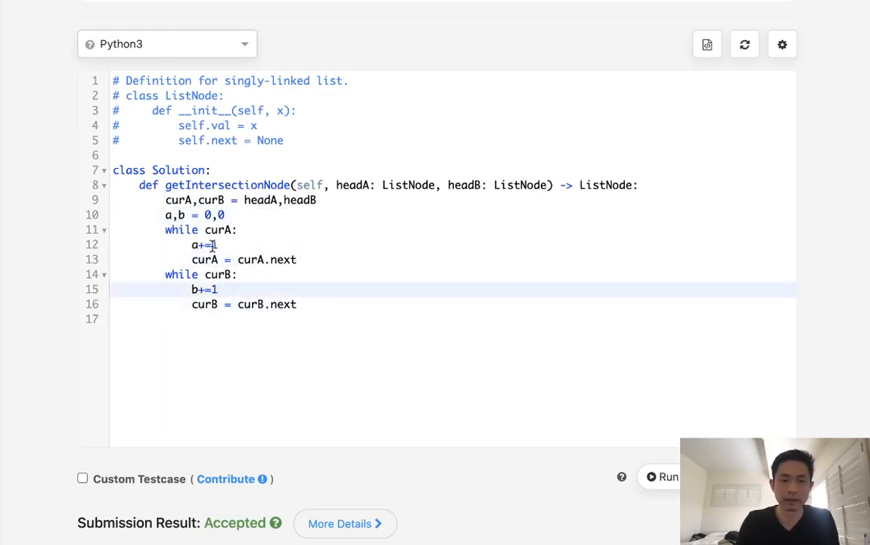
Add the if a>b branch setting curL = headA, diff = a-b and curS = headB
{"action": "key", "text": "Return"}
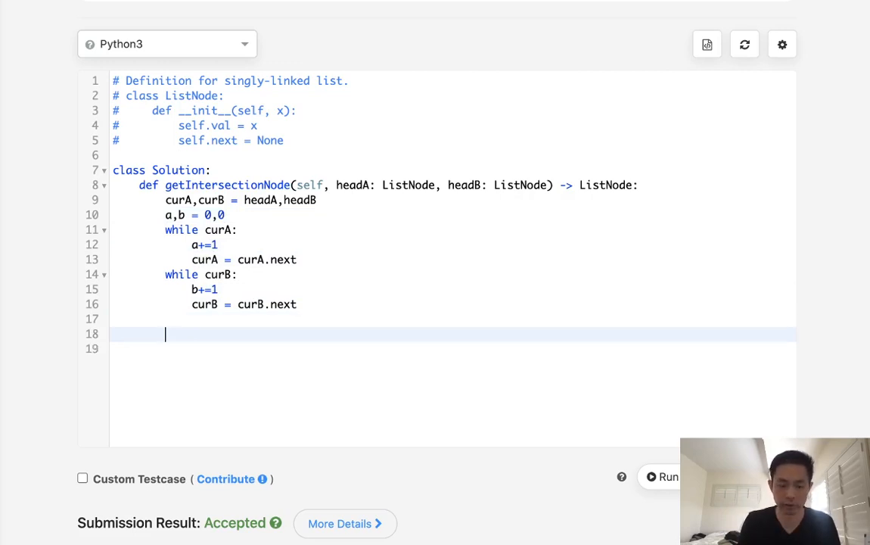
{"action": "type", "text": "if a>"}
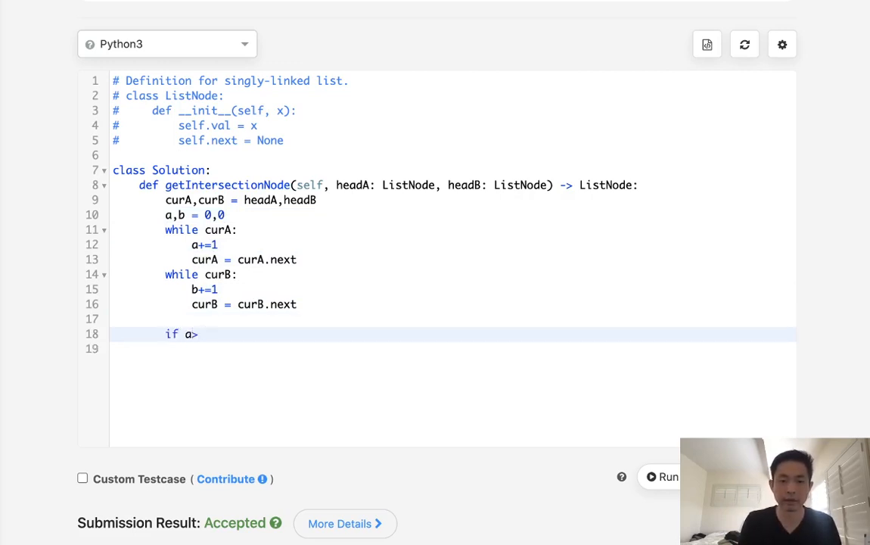
{"action": "type", "text": "b:"}
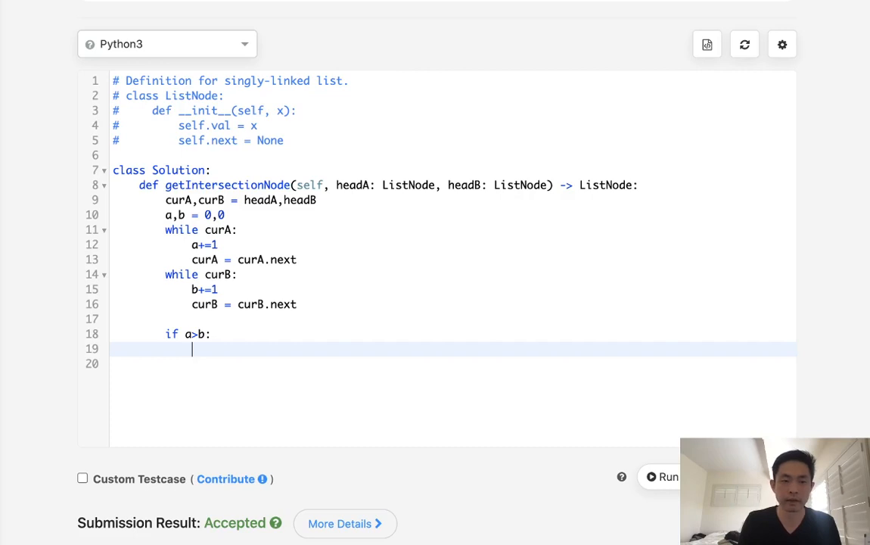
{"action": "type", "text": "curL = cur"}
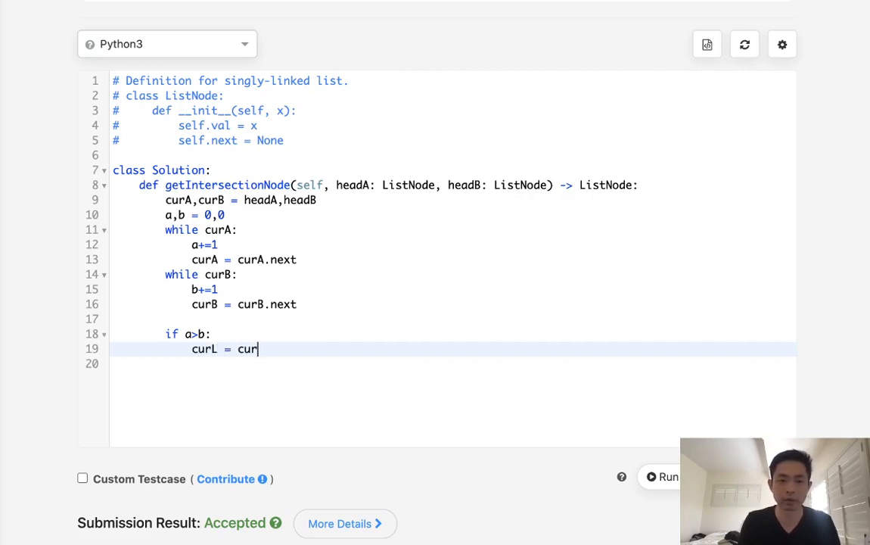
{"action": "key", "text": "Backspace"}
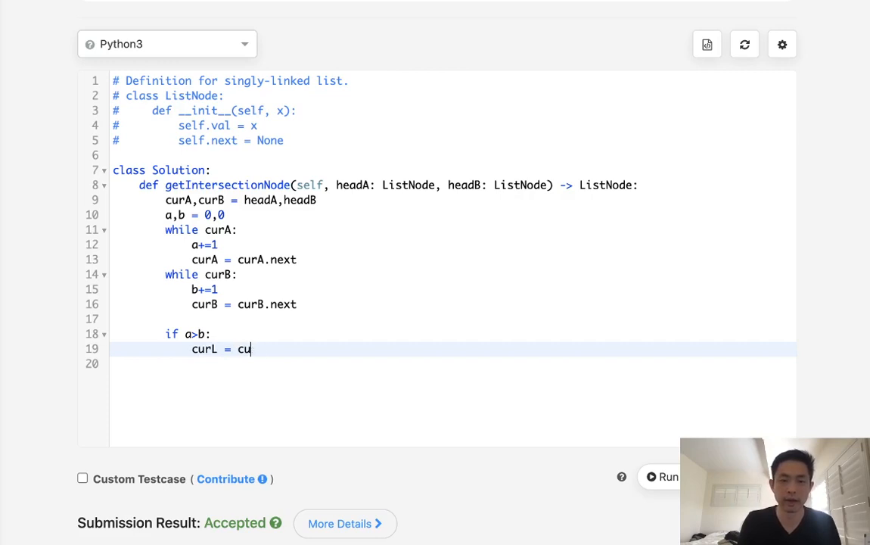
{"action": "type", "text": "headA"}
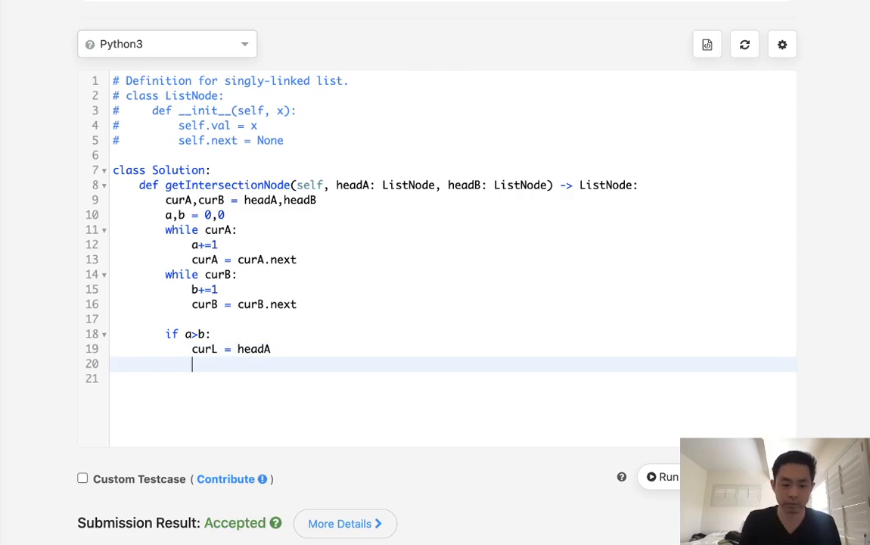
{"action": "type", "text": "diff ="}
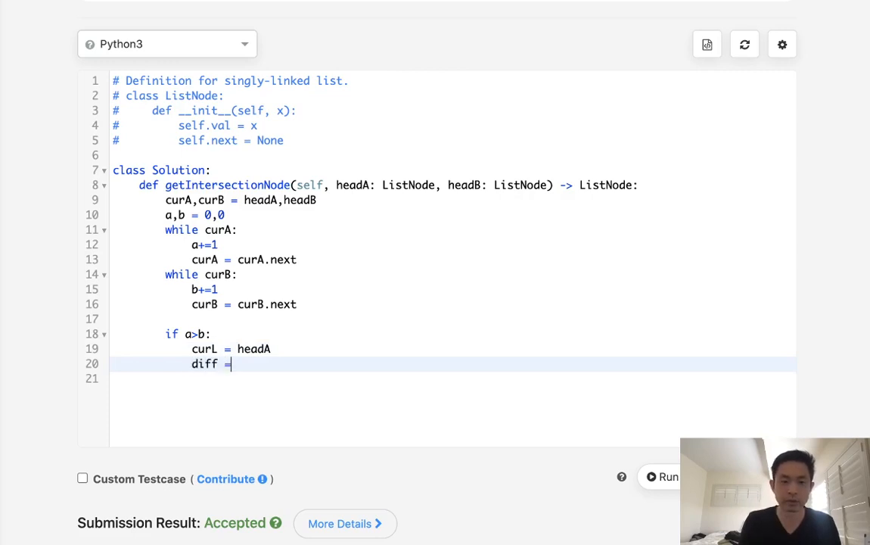
{"action": "type", "text": "a-b"}
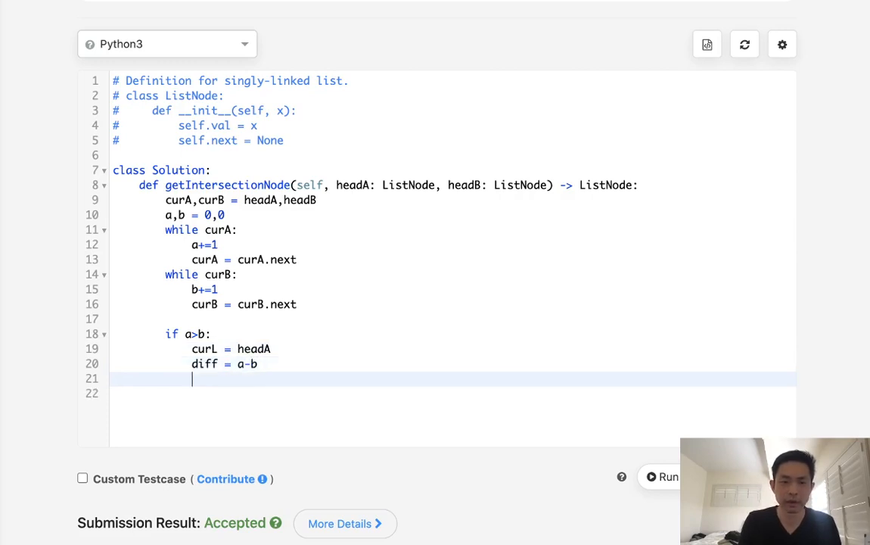
{"action": "type", "text": "cu"}
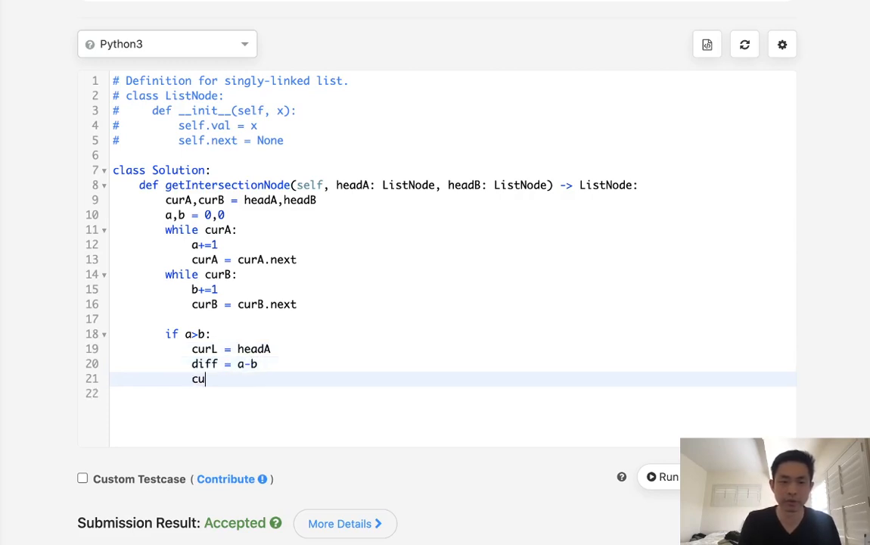
{"action": "type", "text": "rS ="}
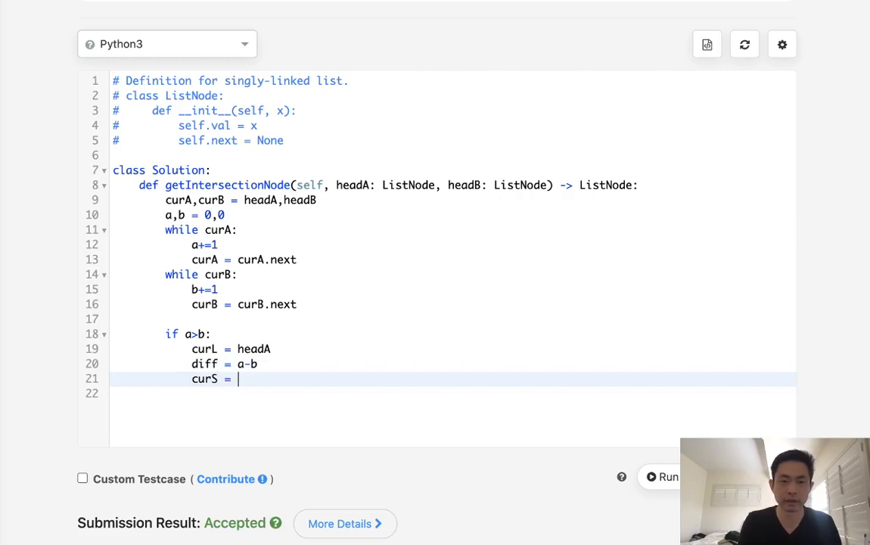
{"action": "type", "text": "headB"}
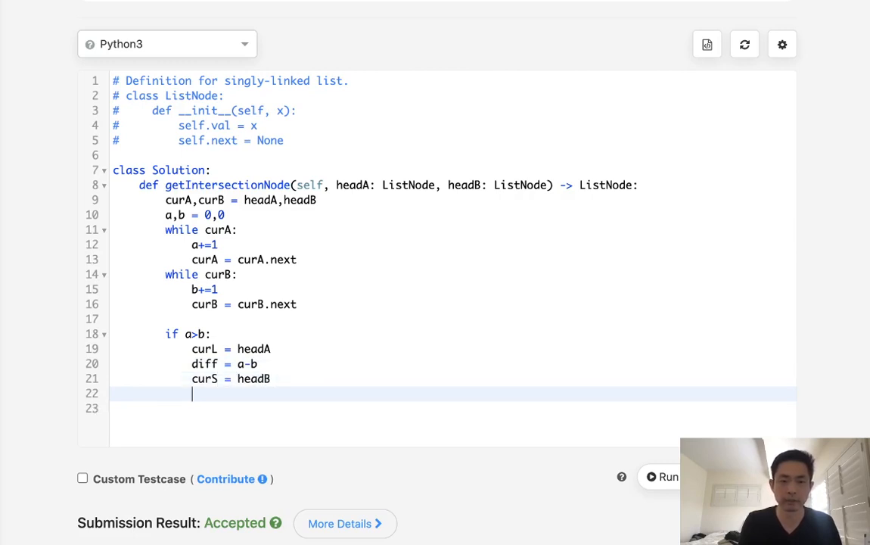
Add the else branch setting curL = headB, diff = b-a and starting curS
{"action": "type", "text": "else:"}
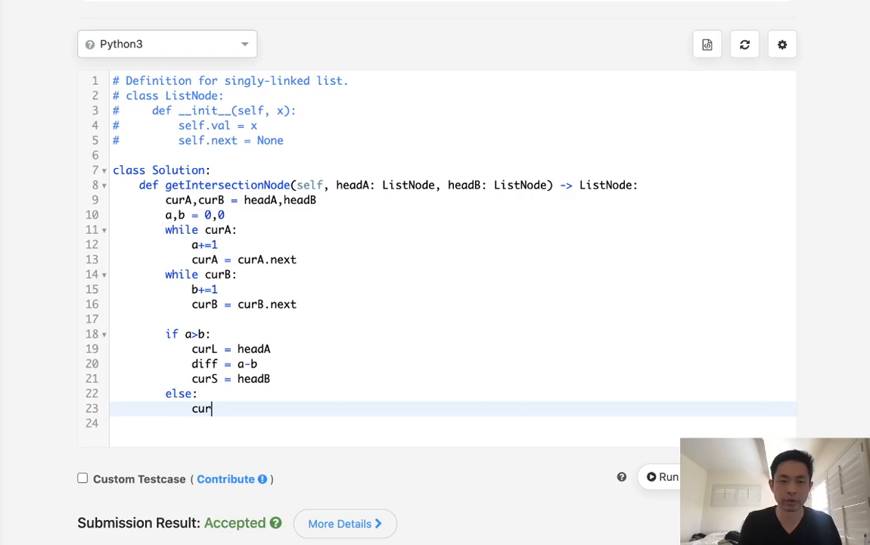
{"action": "type", "text": "L = headB"}
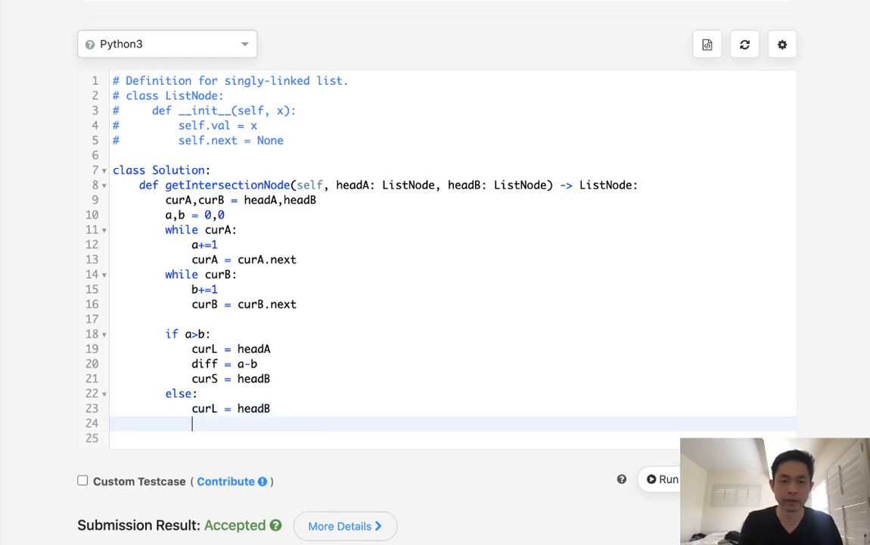
{"action": "type", "text": "diff = b-a"}
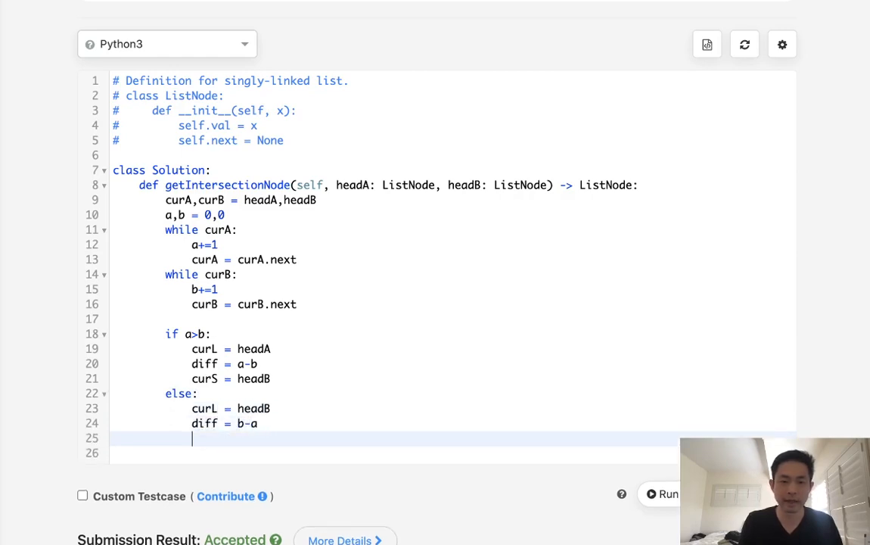
{"action": "type", "text": "curS = cur"}
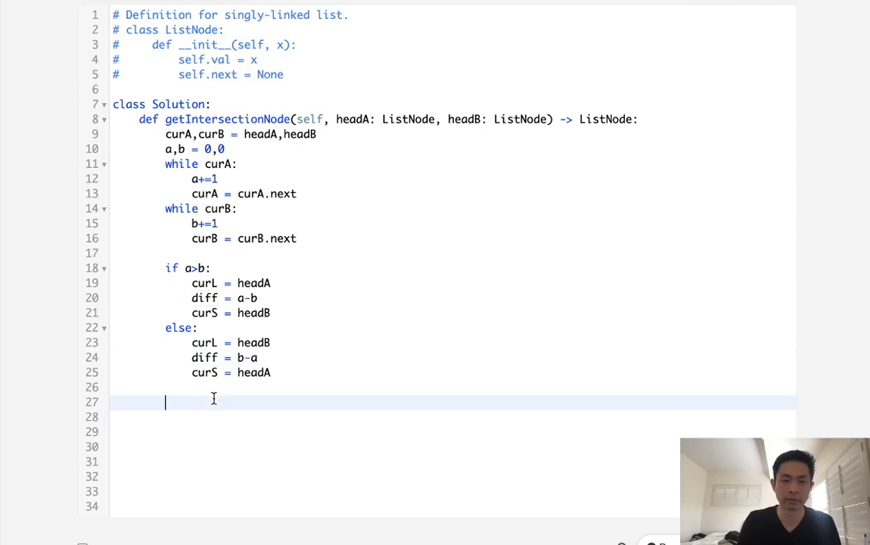
Add i=0 and a while i<diff loop that advances curL forward by diff nodes
{"action": "type", "text": "i=0"}
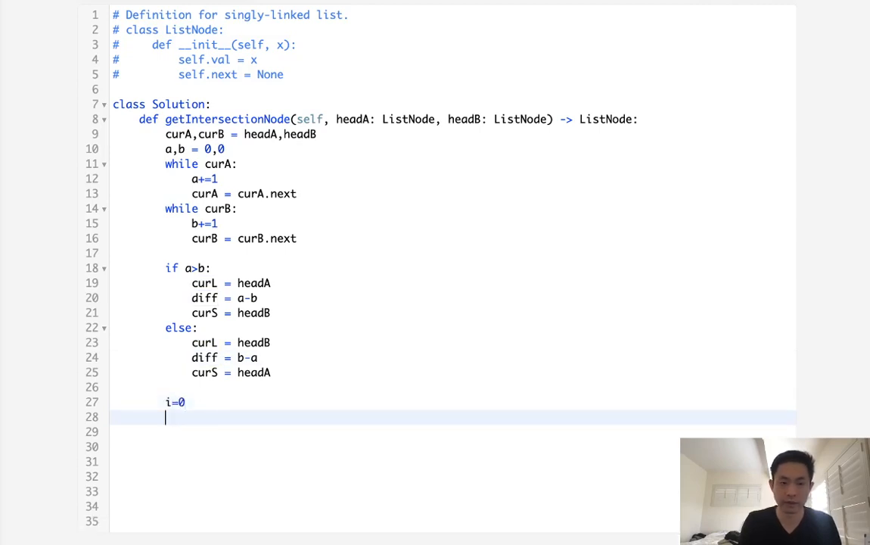
{"action": "type", "text": "while i<"}
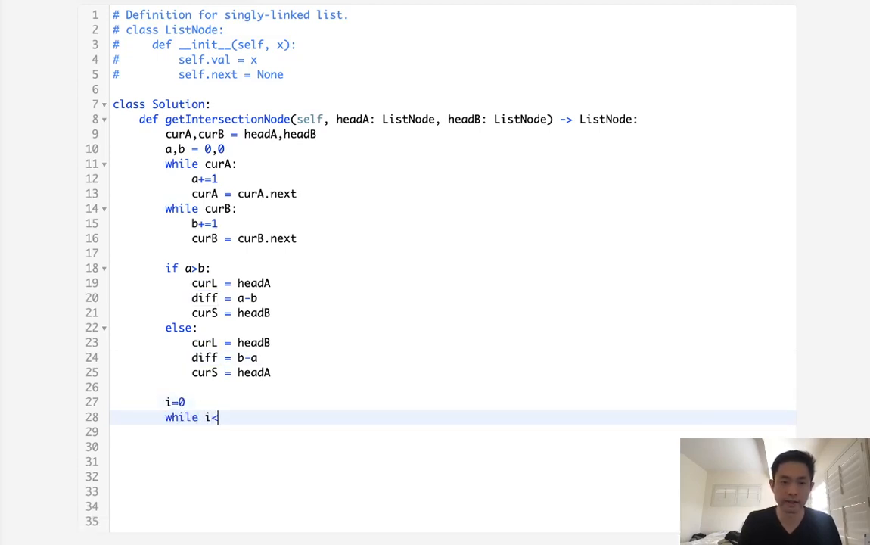
{"action": "type", "text": "diff:"}
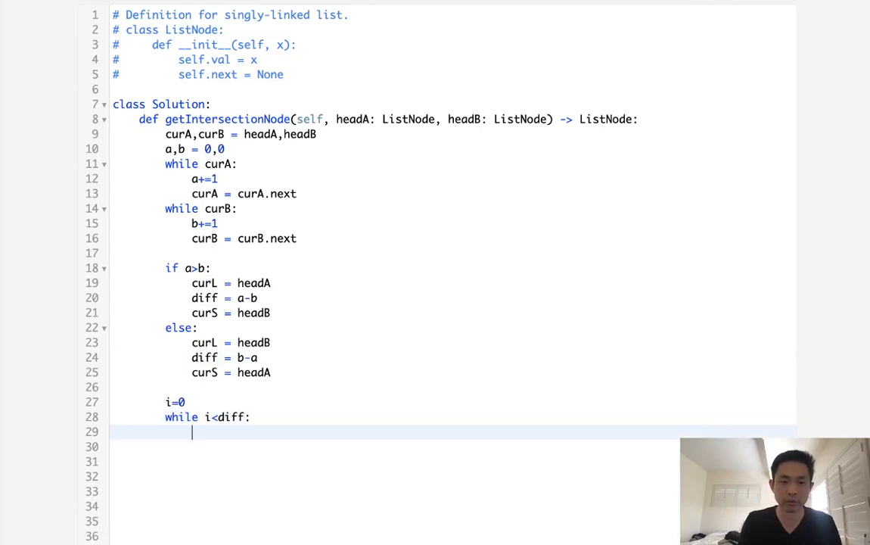
{"action": "type", "text": "i+=1"}
{"action": "left_click", "coordinate": [393, 447]}
{"action": "type", "text": "curL = curL.next"}
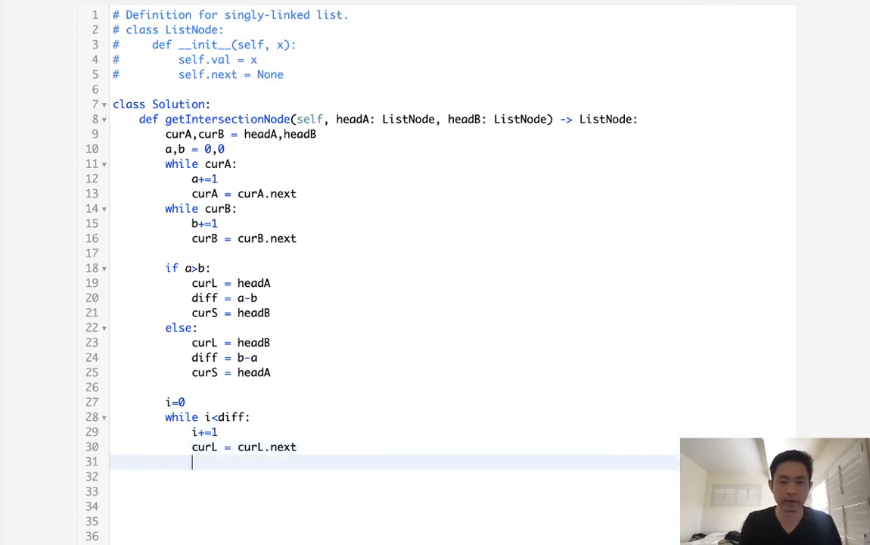
{"action": "scroll", "scroll_direction": "down", "scroll_amount": 3}
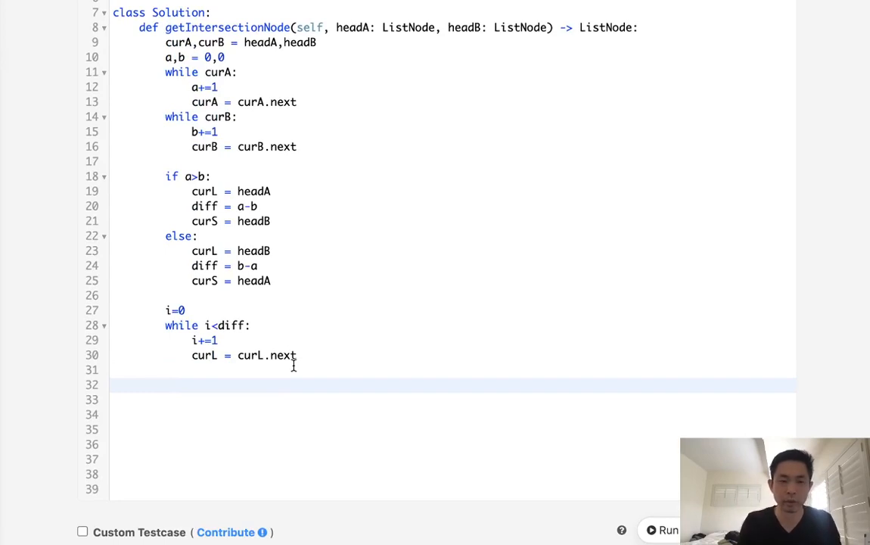
Loop while curL!=curS advancing both with .next, then return curL
{"action": "type", "text": "wh"}
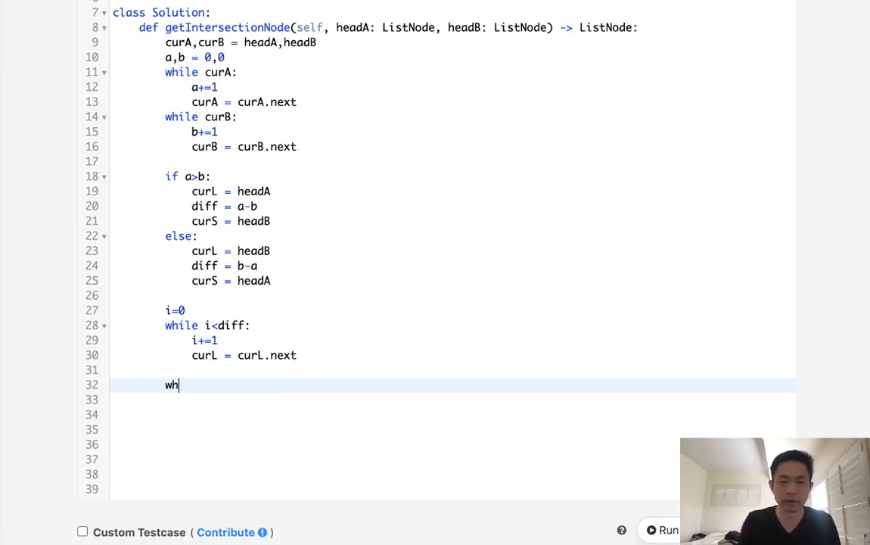
{"action": "type", "text": "ile"}
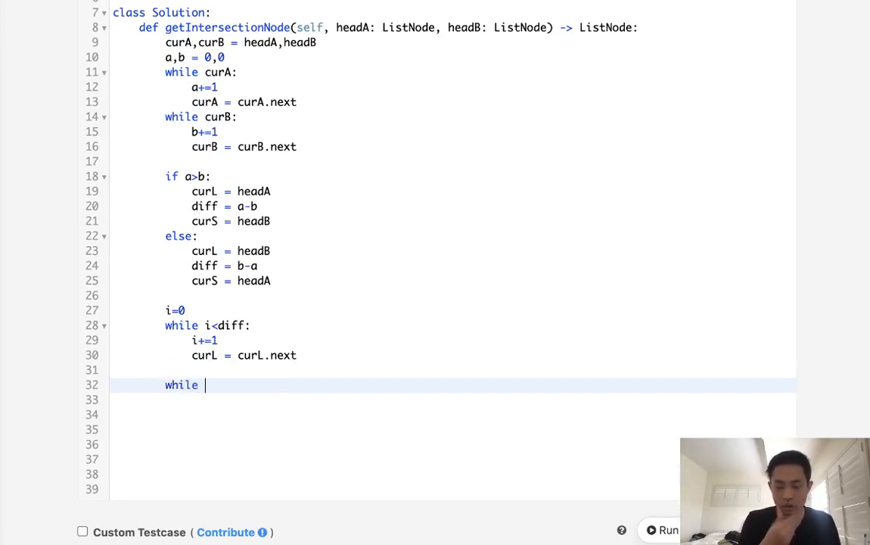
{"action": "type", "text": "curL!"}
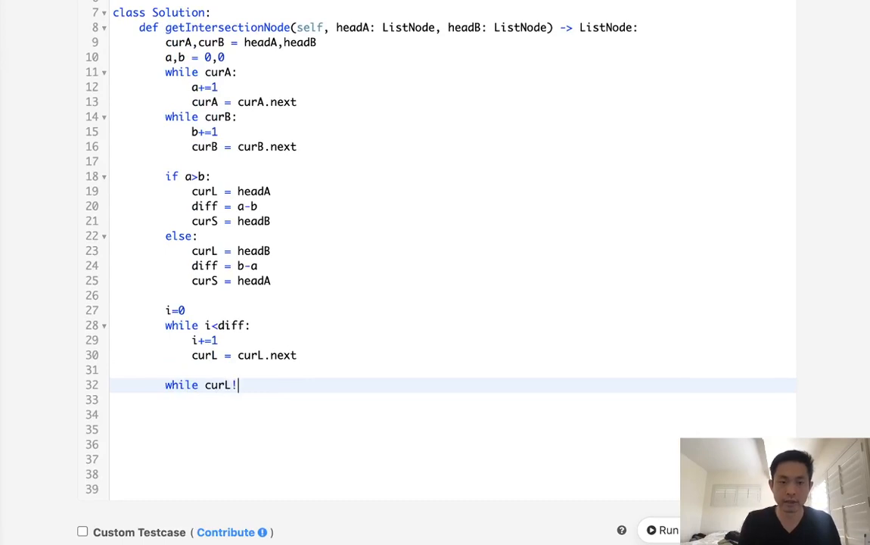
{"action": "type", "text": "=curS:"}
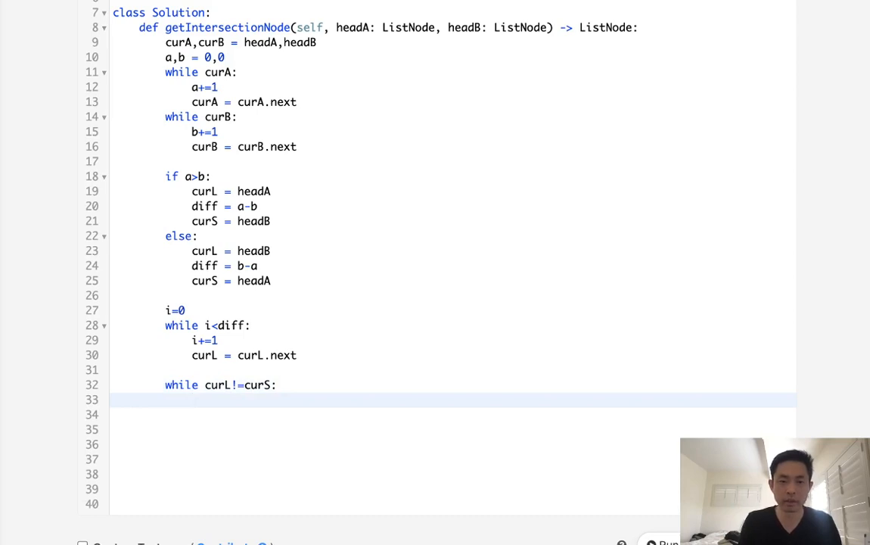
{"action": "type", "text": "curL = curL.next"}
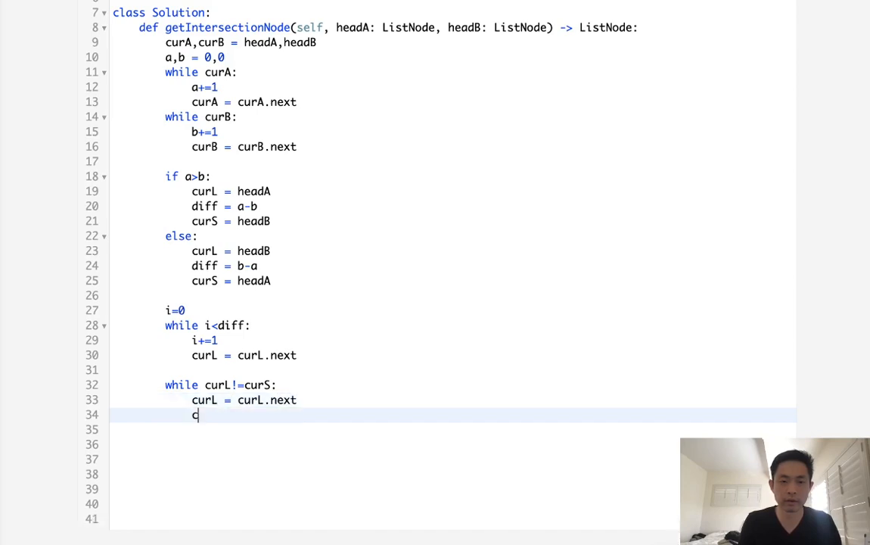
{"action": "type", "text": "urS = cur"}
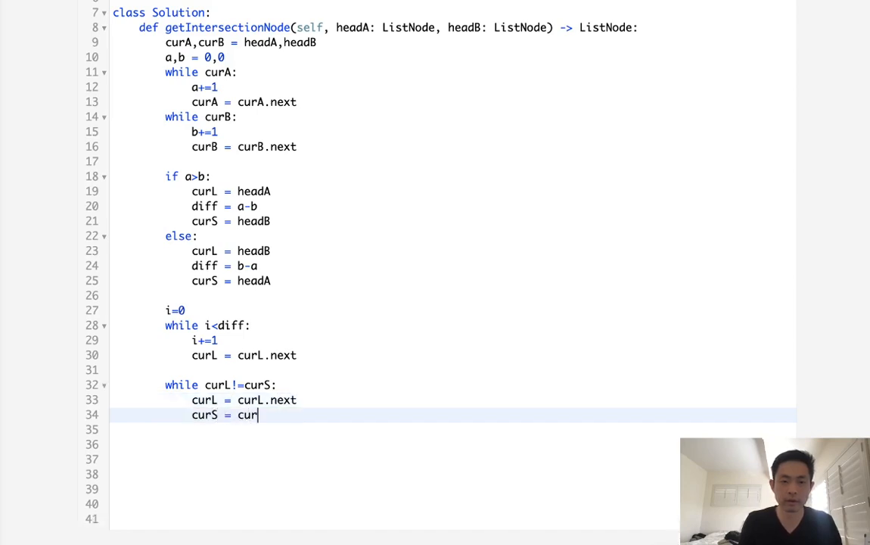
{"action": "type", "text": "S.next"}
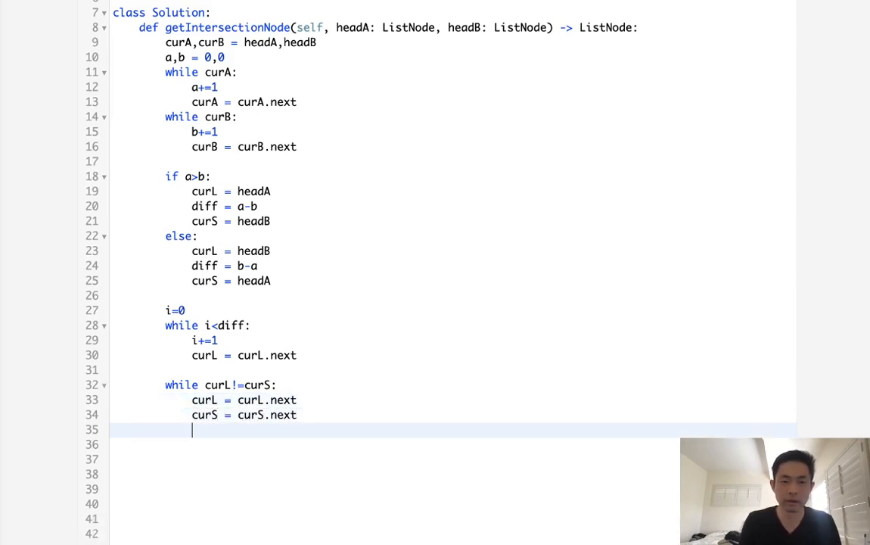
{"action": "type", "text": "return c"}
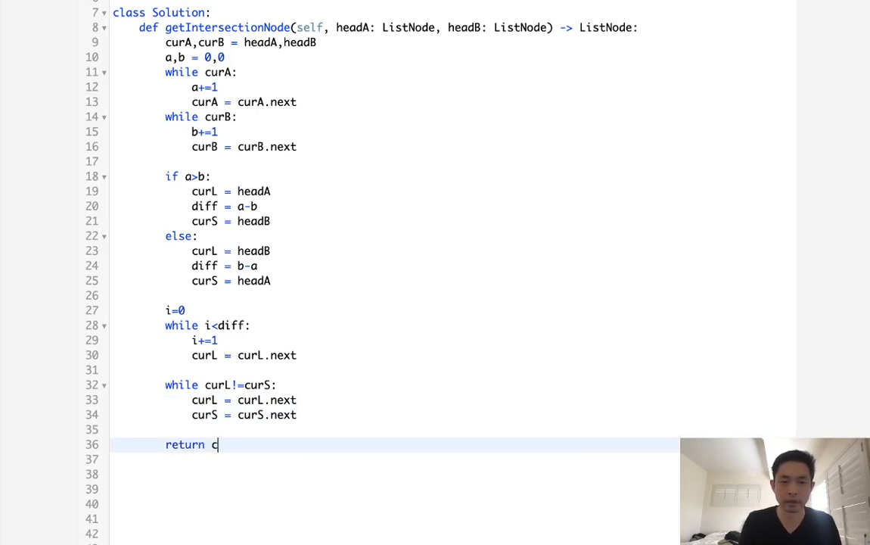
{"action": "type", "text": "urL"}
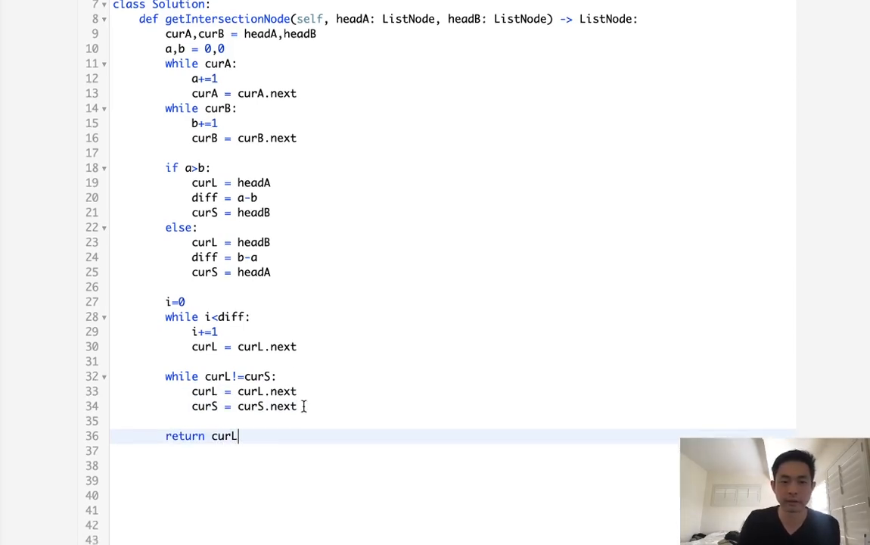
{"action": "scroll", "scroll_direction": "down", "scroll_amount": 3}
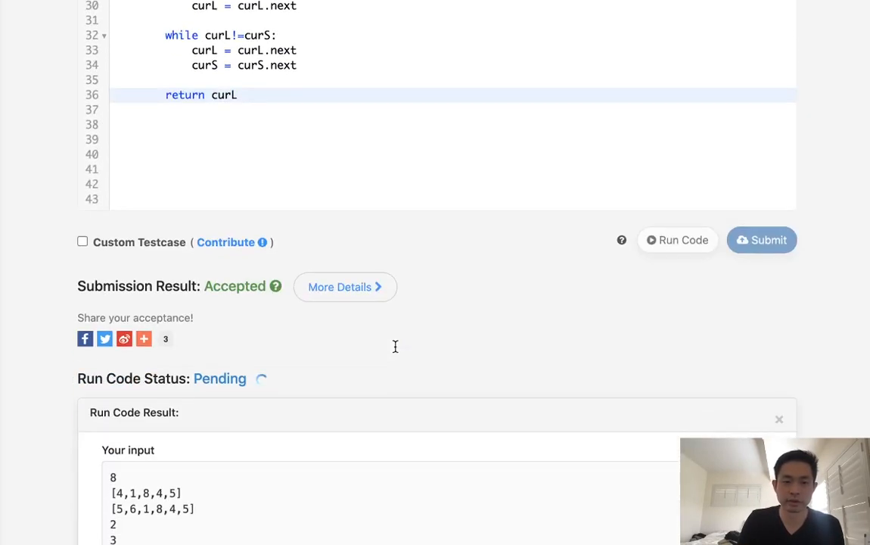
Run the two-pointer solution on the sample case, getting Intersected at '8'
{"action": "scroll", "scroll_direction": "down", "scroll_amount": 3}
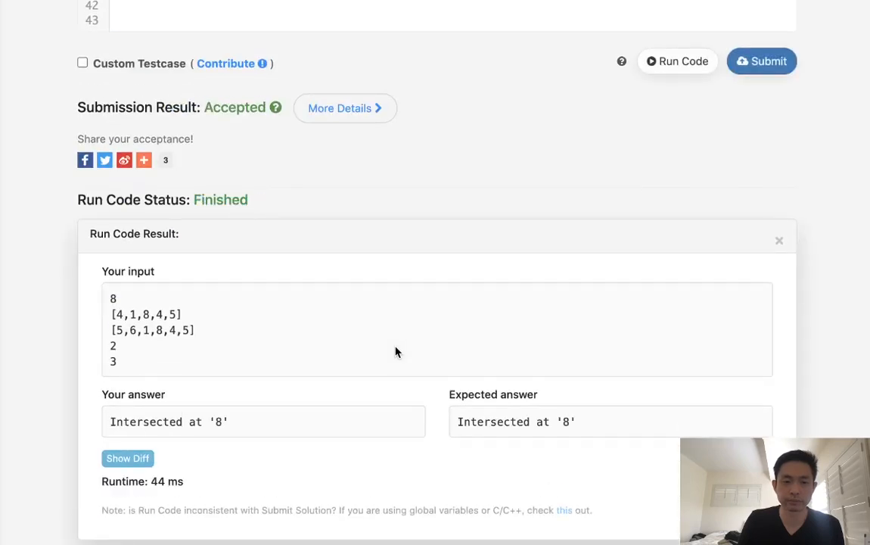
{"action": "scroll", "scroll_direction": "up", "scroll_amount": 3}
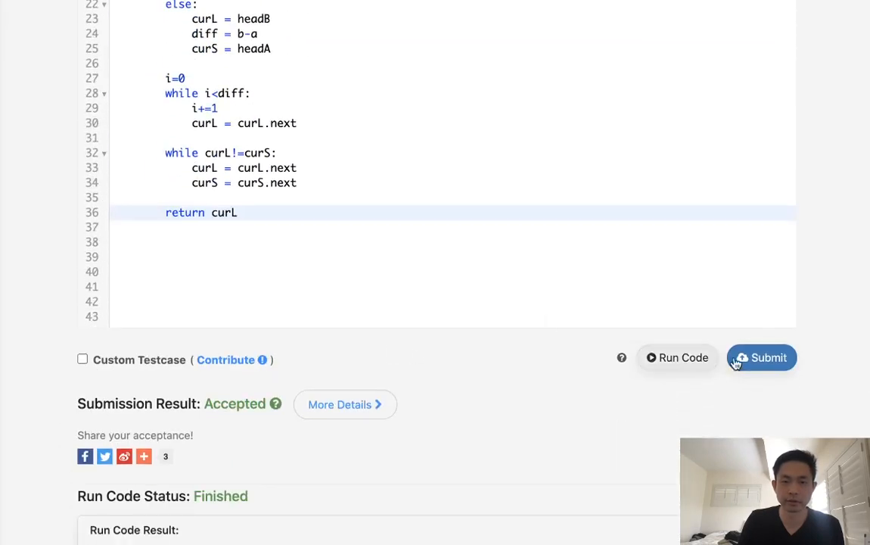
{"action": "left_click", "coordinate": [761, 357]}
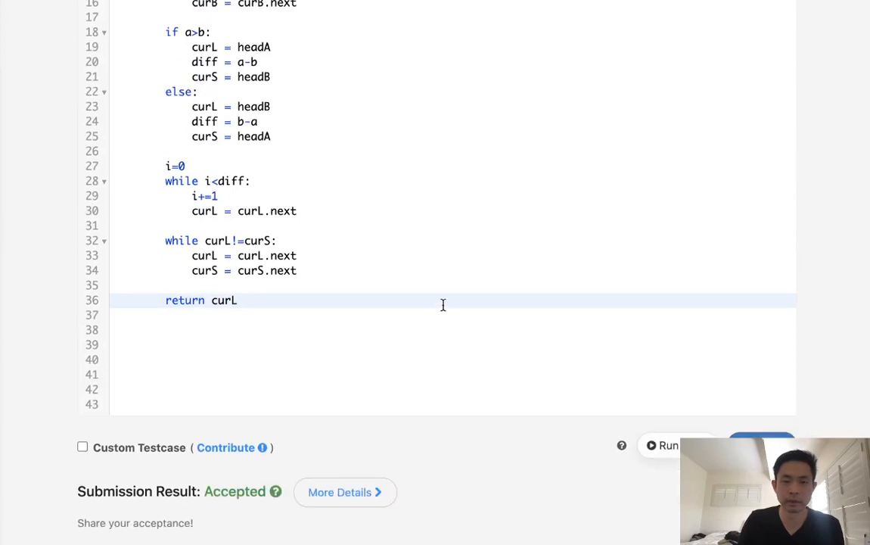
{"action": "scroll", "scroll_direction": "up", "scroll_amount": 3}
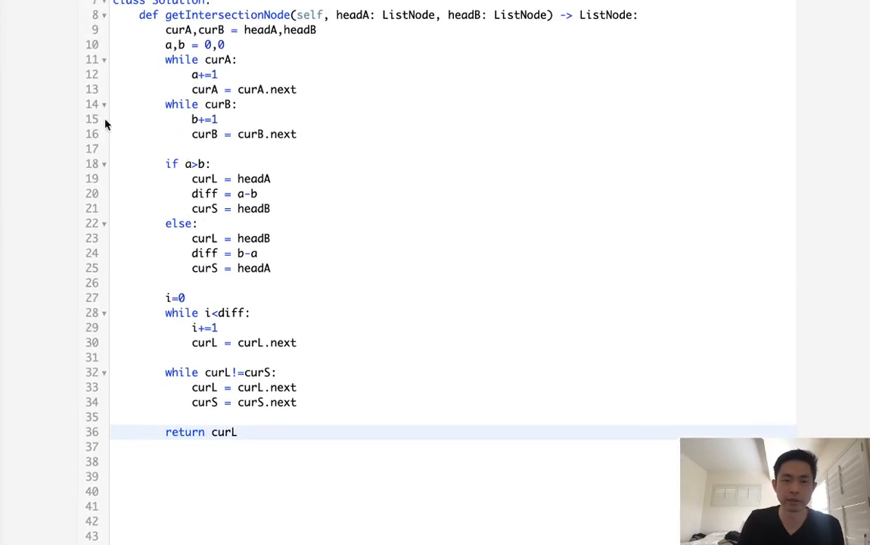
{"action": "mouse_move", "coordinate": [215, 113]}
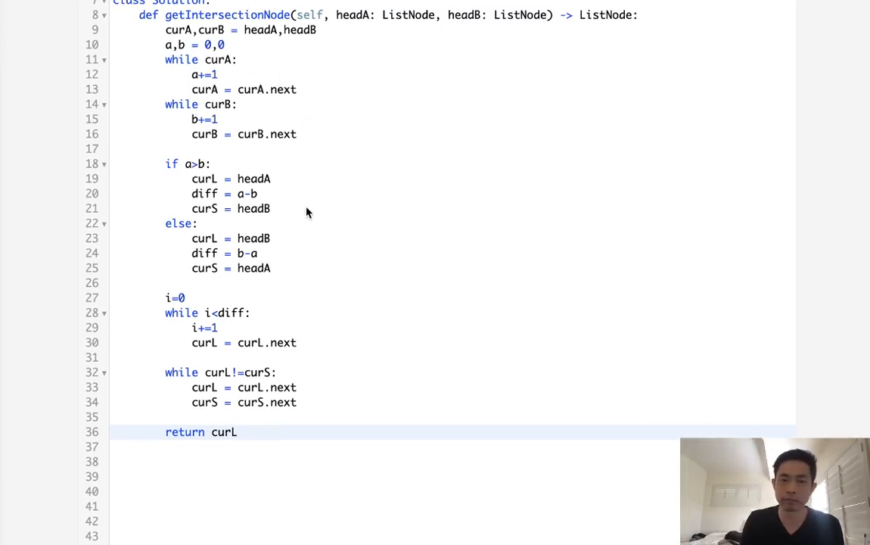
{"action": "mouse_move", "coordinate": [224, 114]}
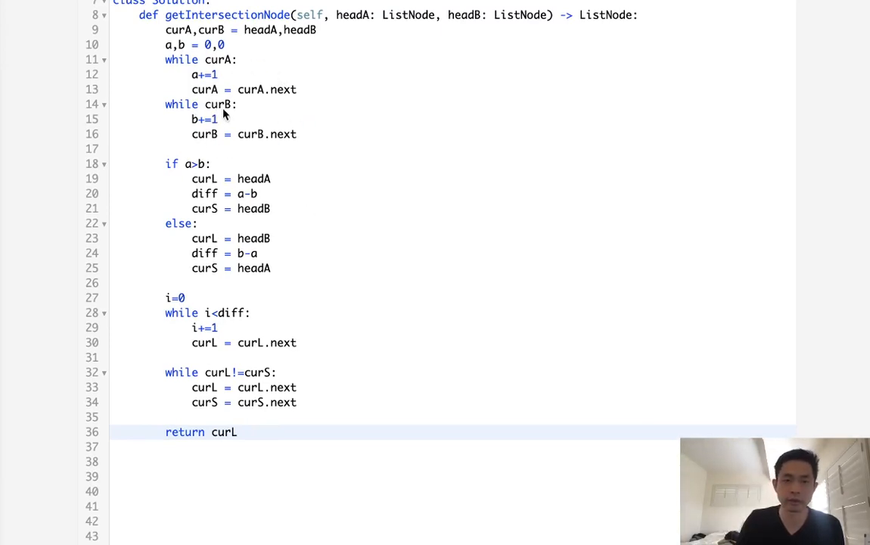
{"action": "mouse_move", "coordinate": [347, 366]}
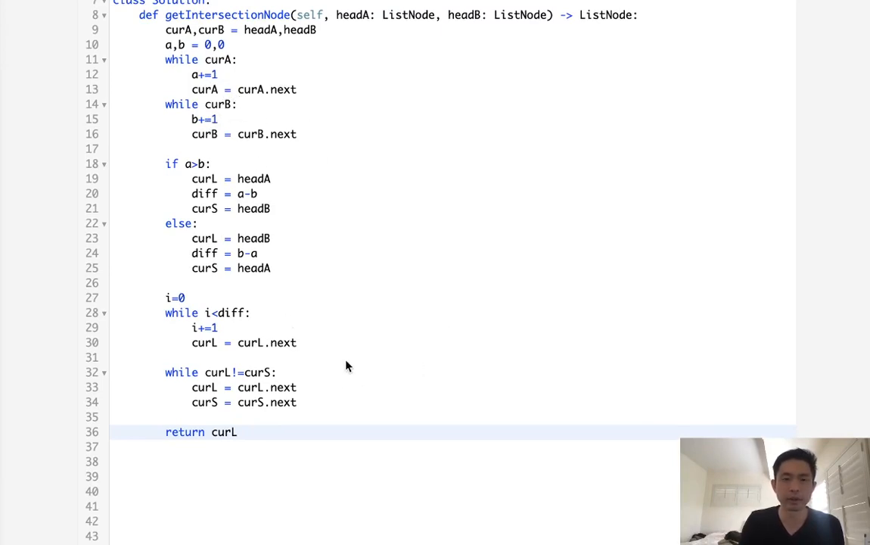
{"action": "mouse_move", "coordinate": [209, 109]}
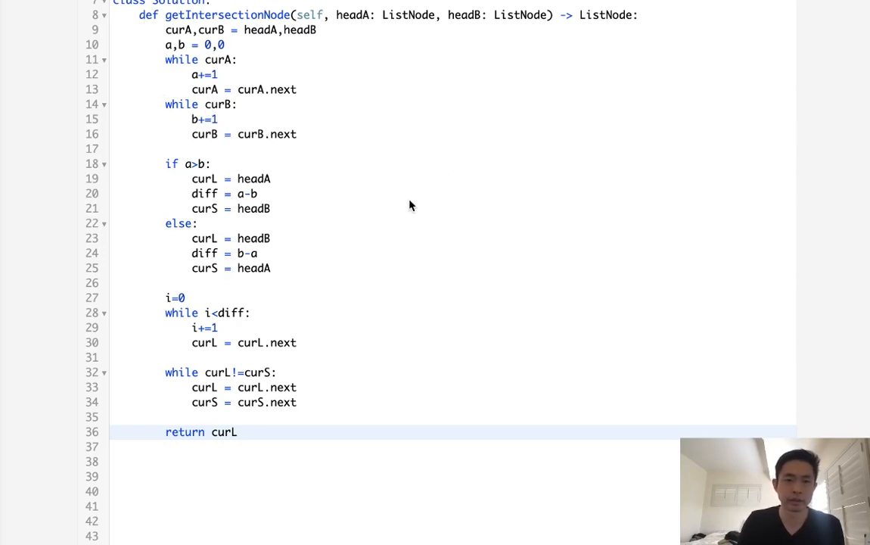
{"action": "mouse_move", "coordinate": [455, 310]}
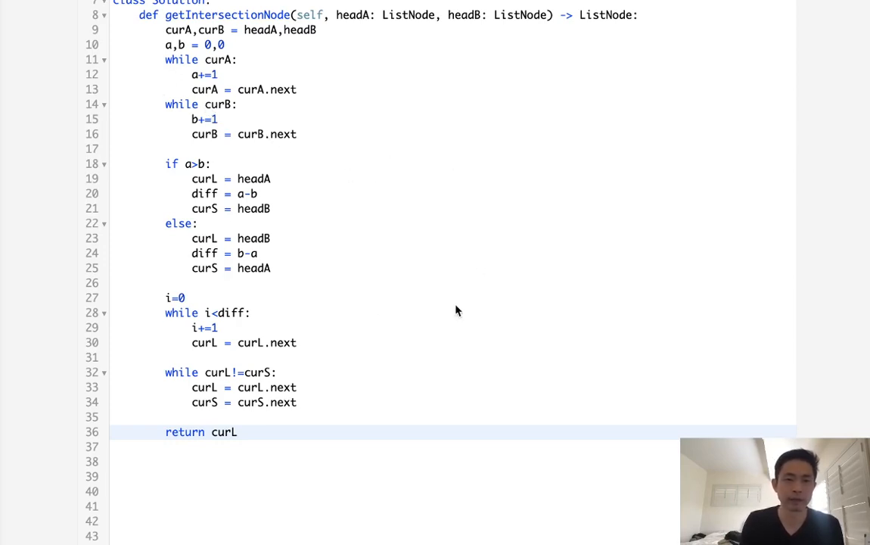
{"action": "scroll", "scroll_direction": "up", "scroll_amount": 3}
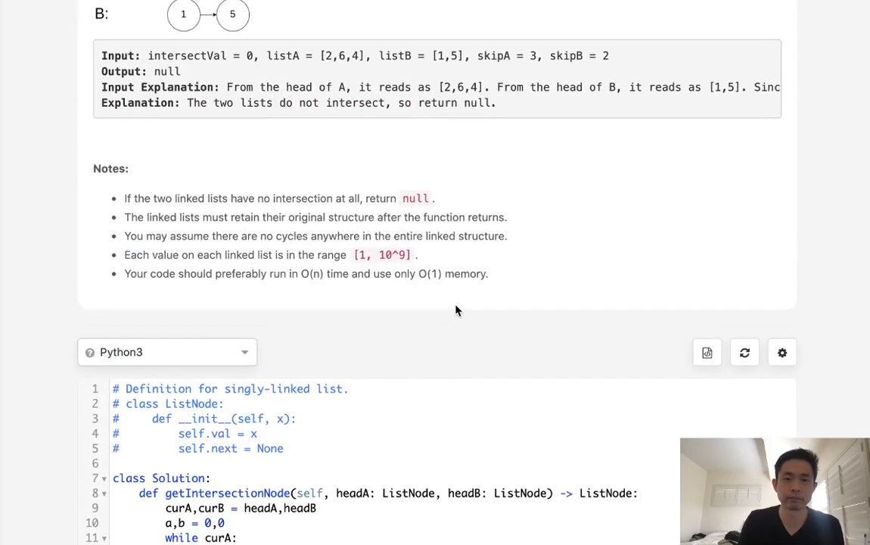
{"action": "scroll", "scroll_direction": "down", "scroll_amount": 3}
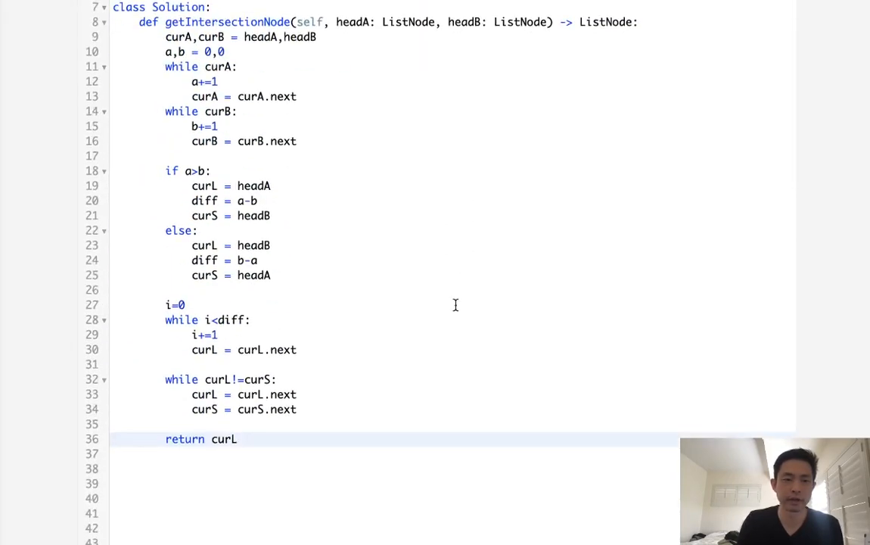